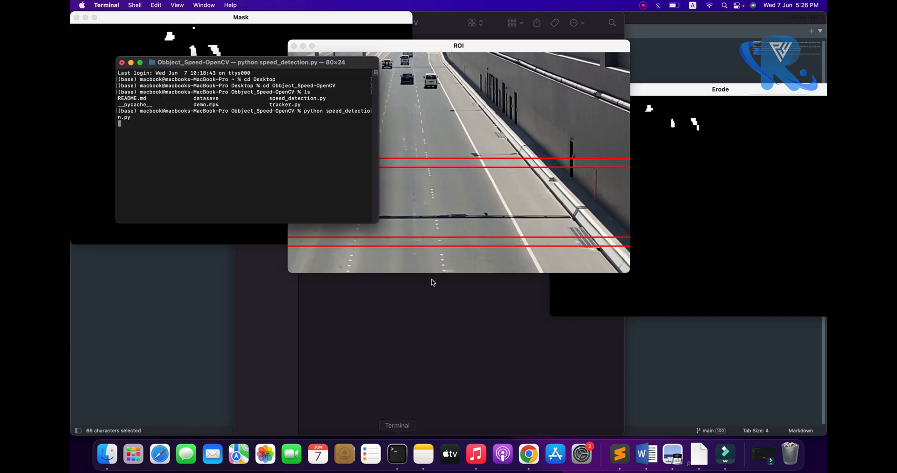
Run speed_detection.py from Desktop/Obbject_Speed-OpenCV in Terminal to track highway vehicles.
key("ctrl+c")
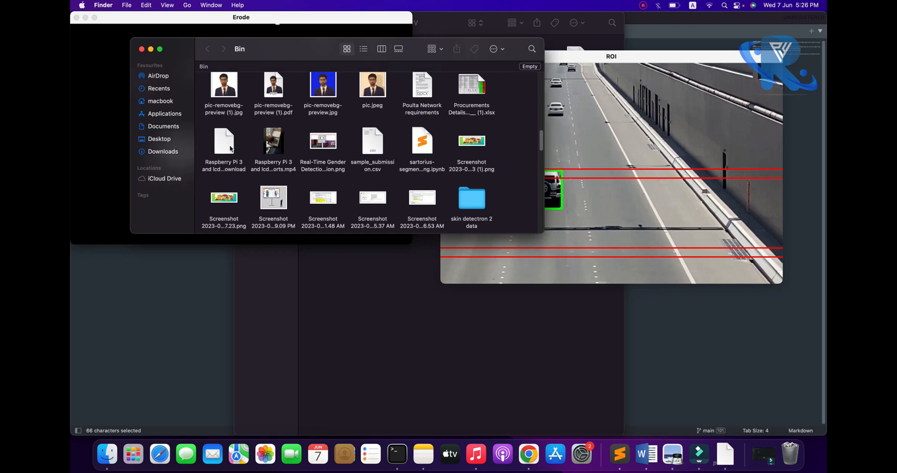
Double-click PyCharm CE in Finder's Applications folder.
left_click(164, 114)
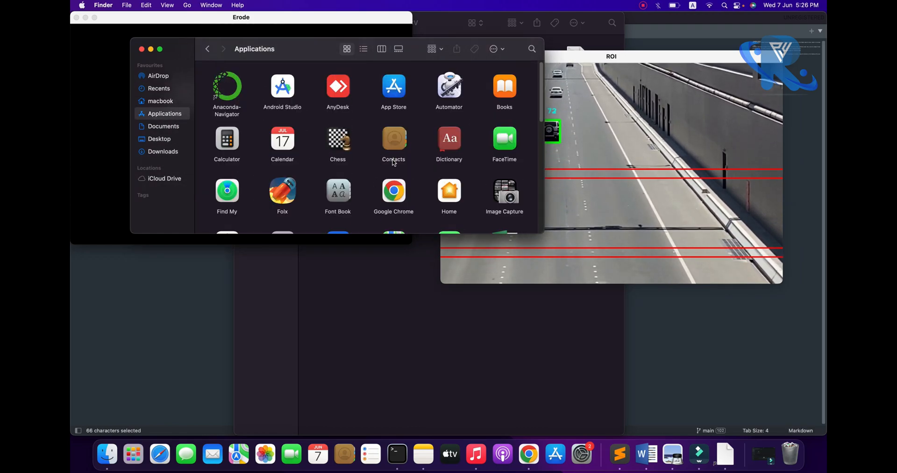
scroll("down", 3)
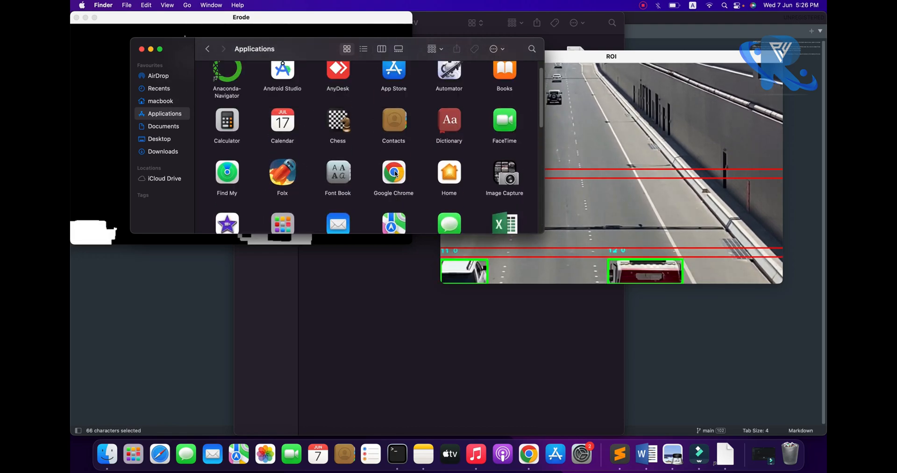
scroll("down", 3)
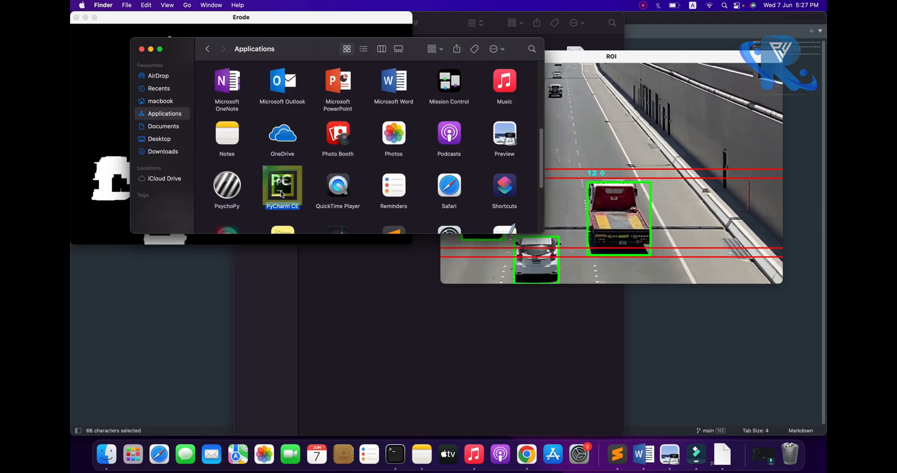
double_click(281, 185)
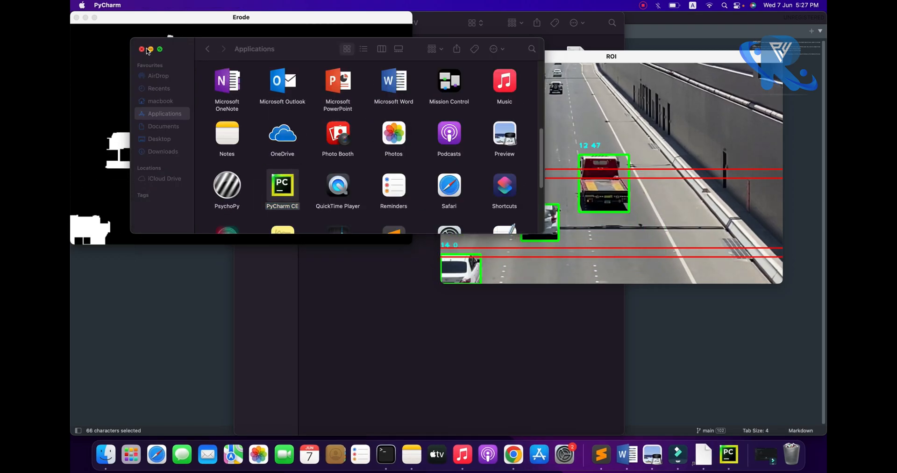
double_click(282, 185)
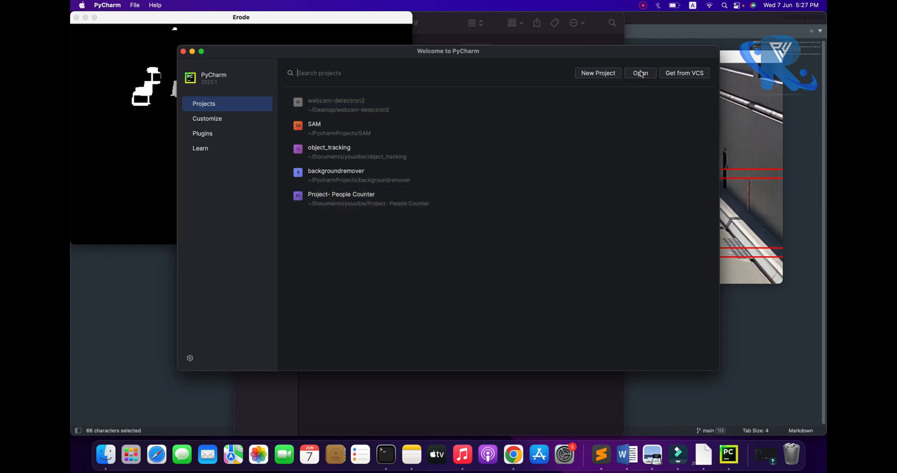
Open the Obbject_Speed-OpenCV folder and expand datasave in the Project panel.
left_click(640, 73)
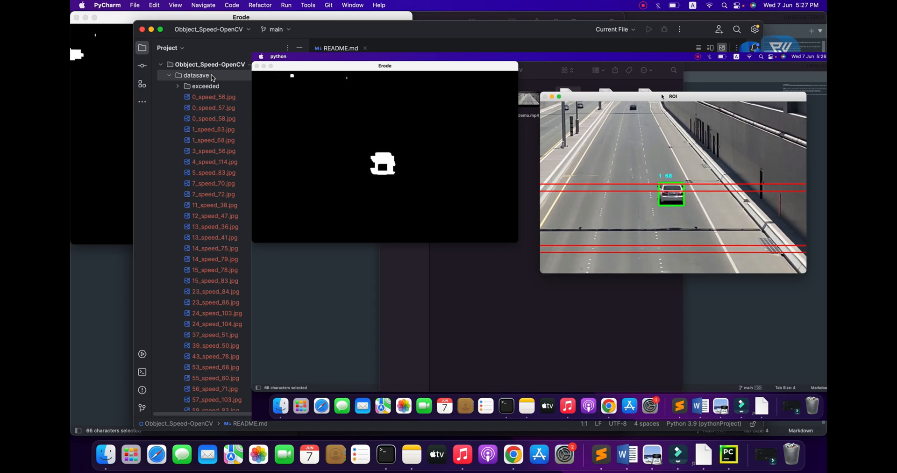
Scroll through tracker.py's tracker code, then switch to speed_detection.py.
left_click(197, 75)
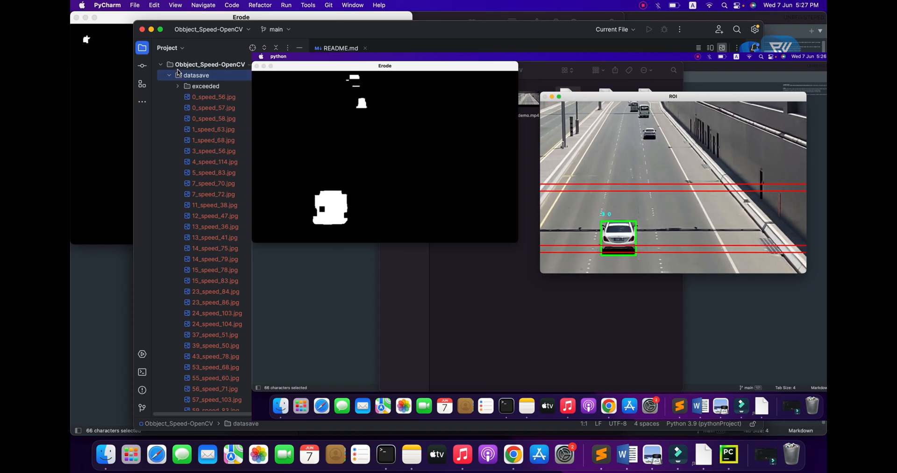
left_click(161, 64)
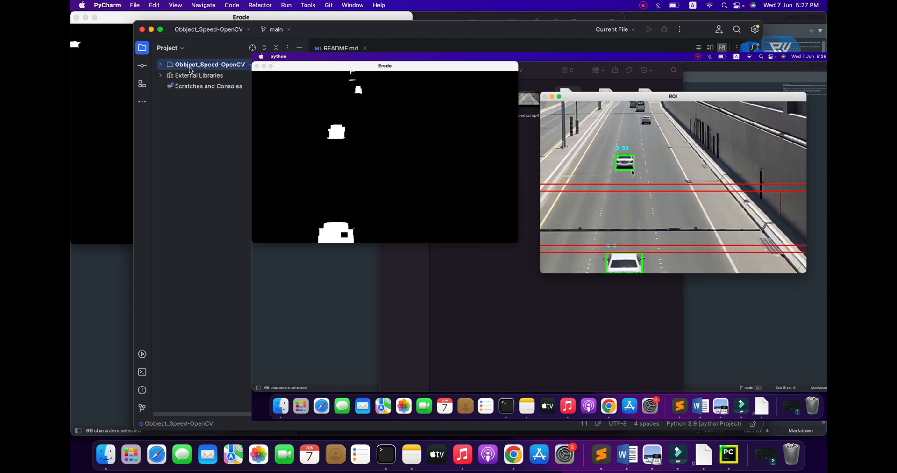
left_click(161, 64)
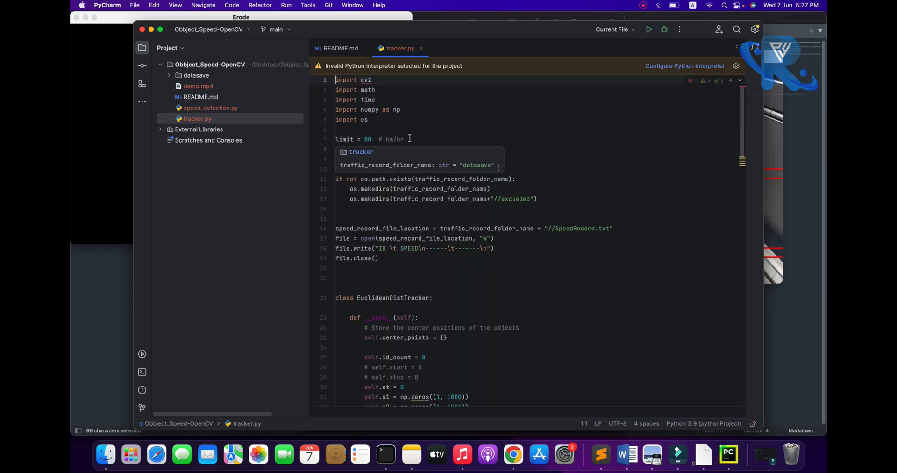
key("Enter")
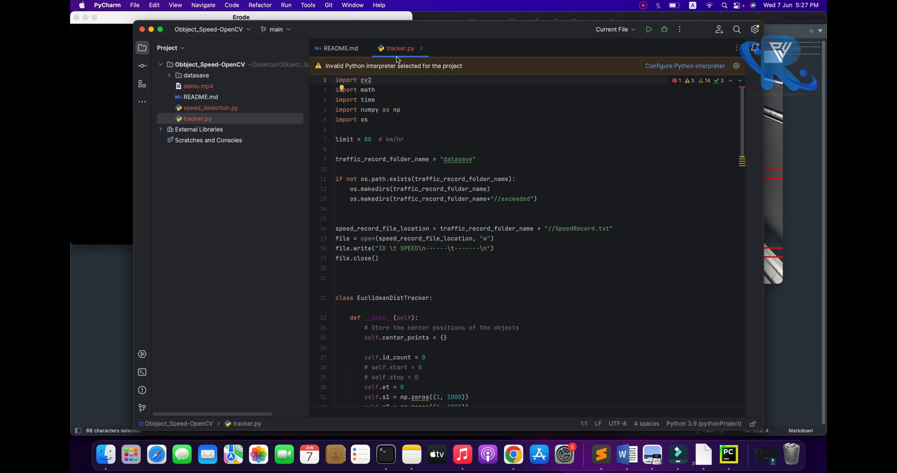
mouse_move(385, 145)
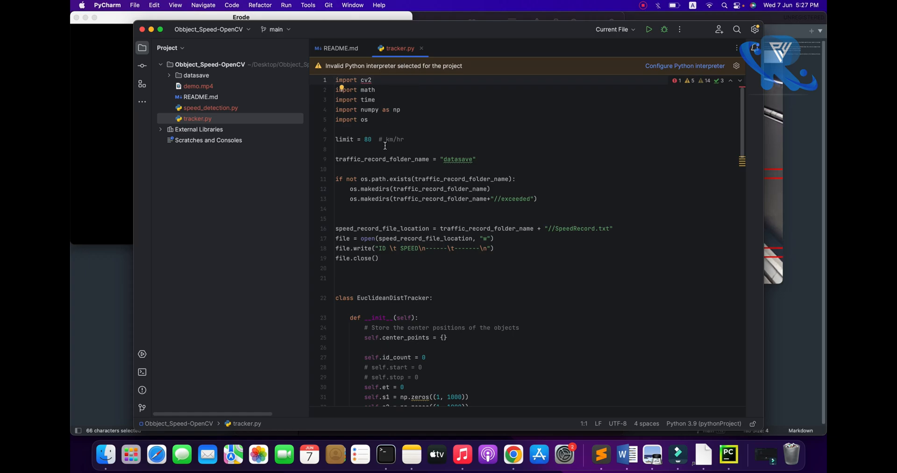
scroll("down", 3)
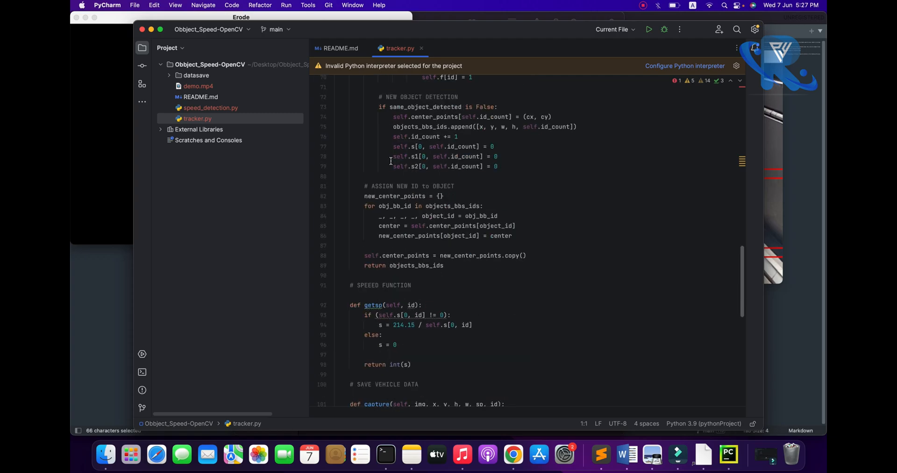
scroll("down", 3)
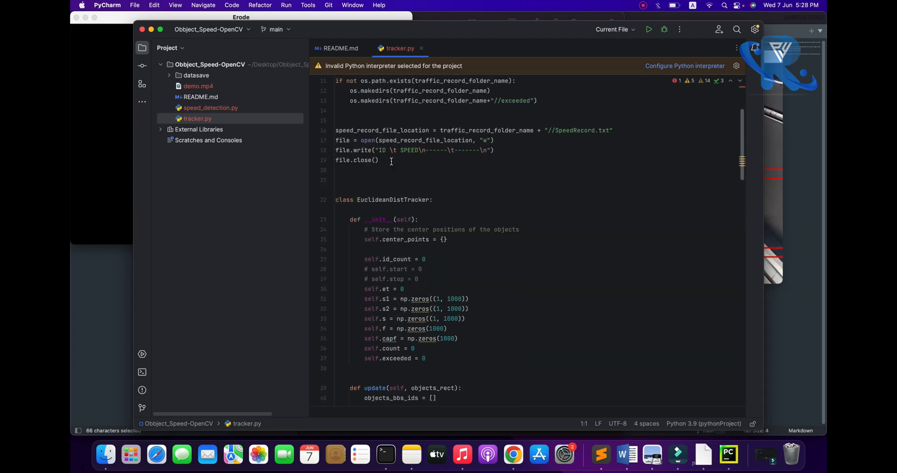
left_click(211, 107)
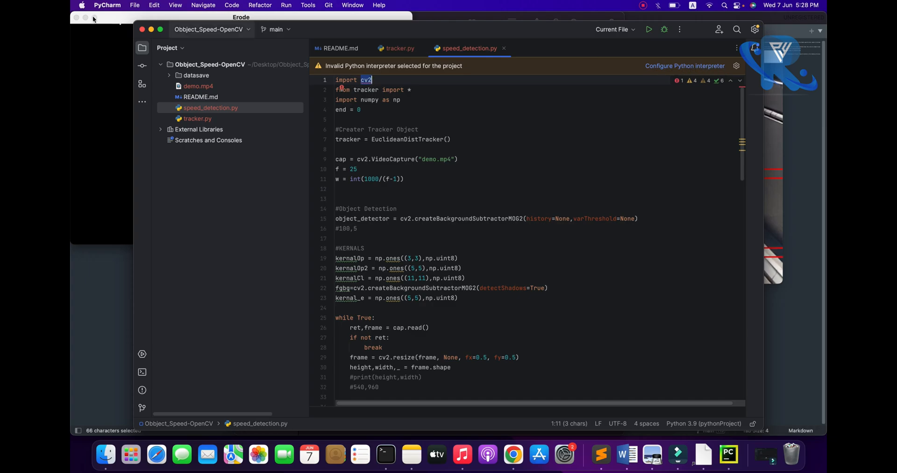
In Preferences > Python Interpreter, add a New Virtualenv Environment with Python 3.9 in venv.
left_click(107, 5)
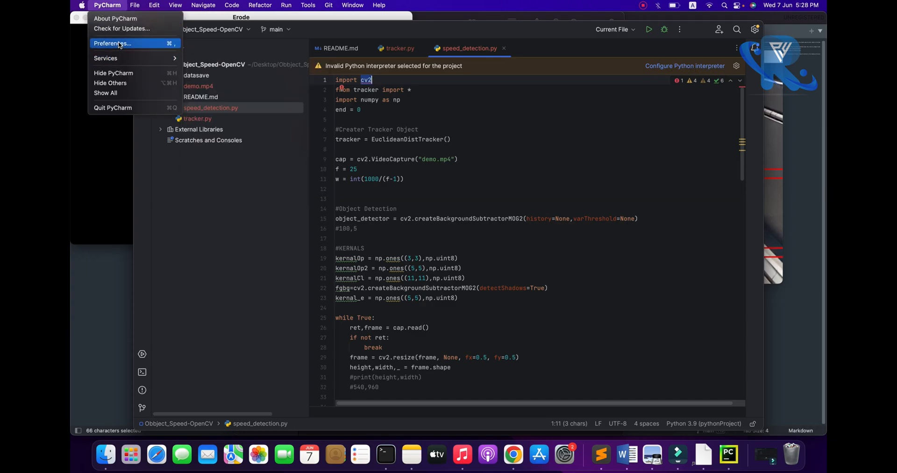
left_click(112, 43)
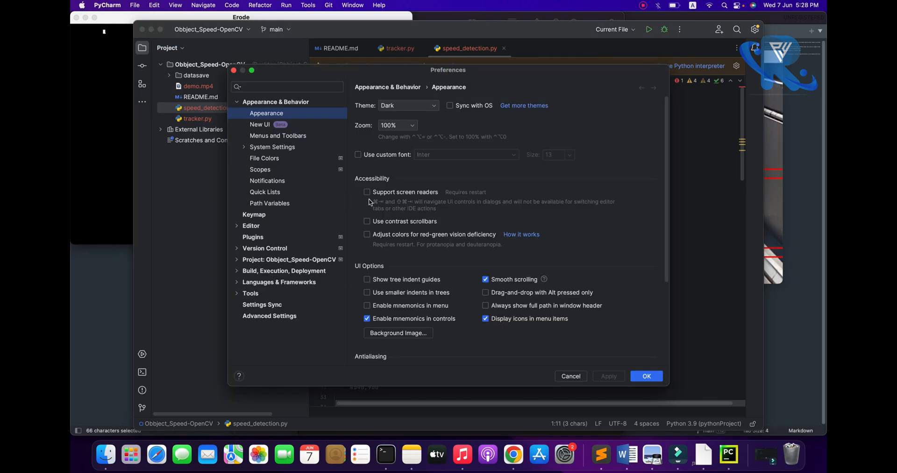
left_click(289, 259)
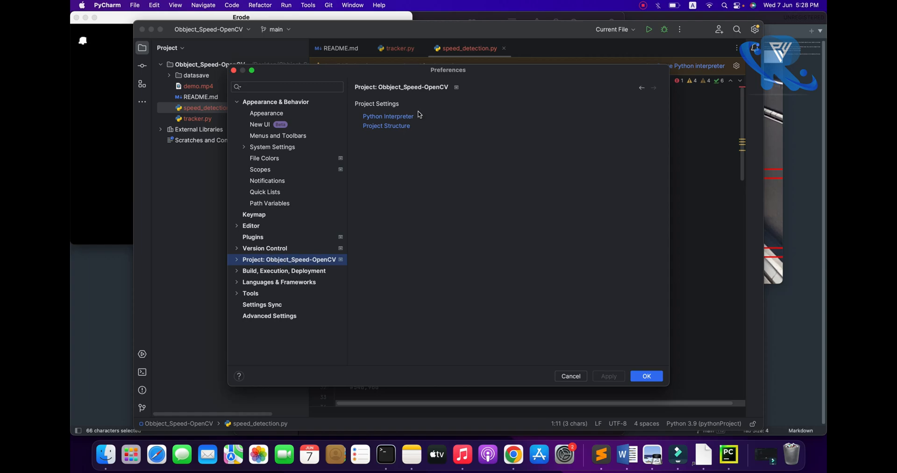
left_click(388, 117)
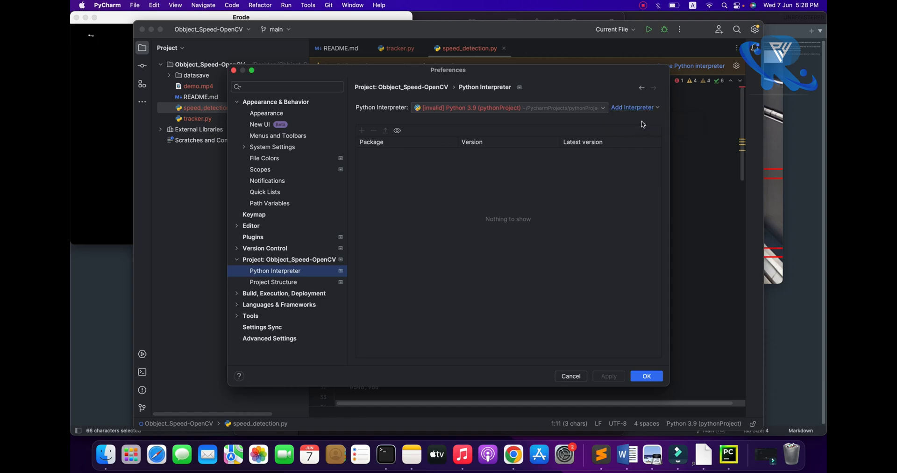
left_click(631, 107)
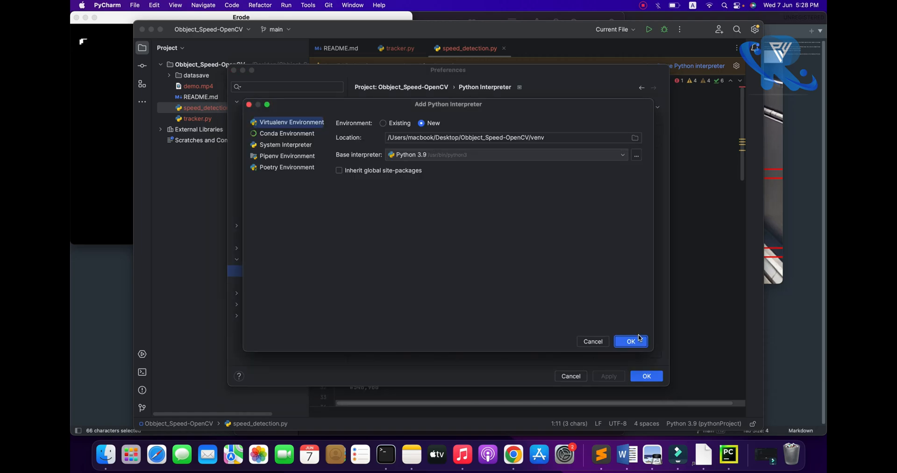
left_click(630, 341)
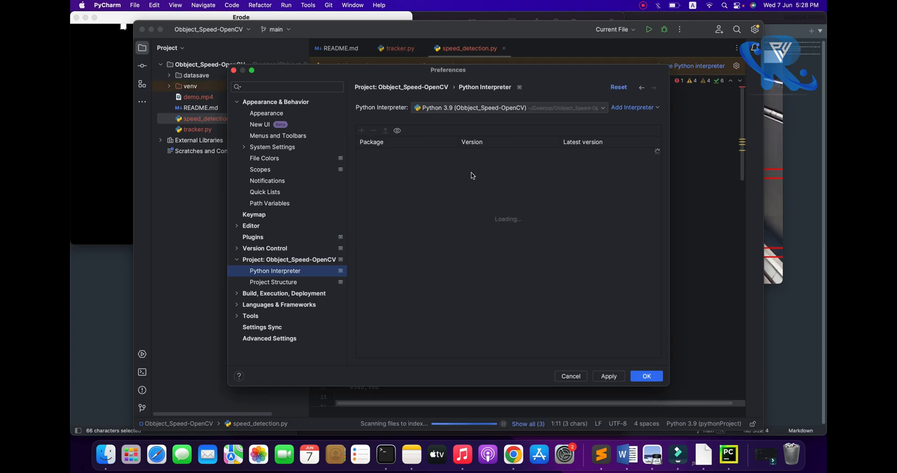
Search the Available Packages list for 'opencv'.
left_click(361, 131)
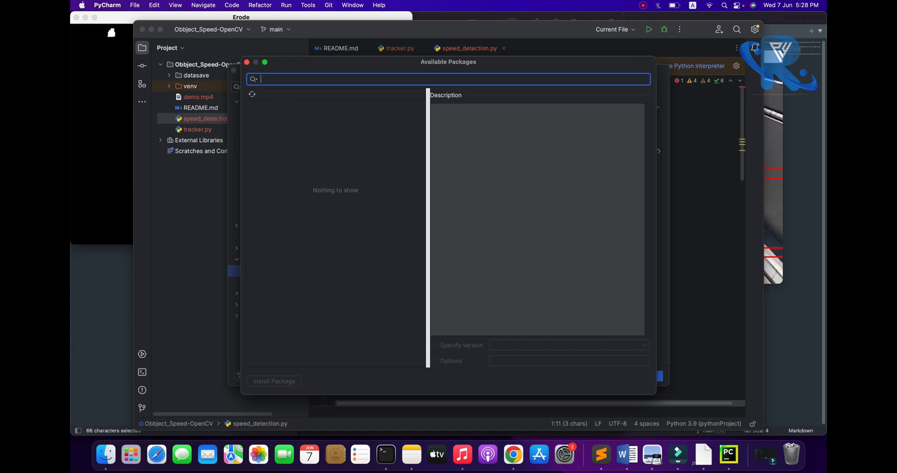
type("opencv")
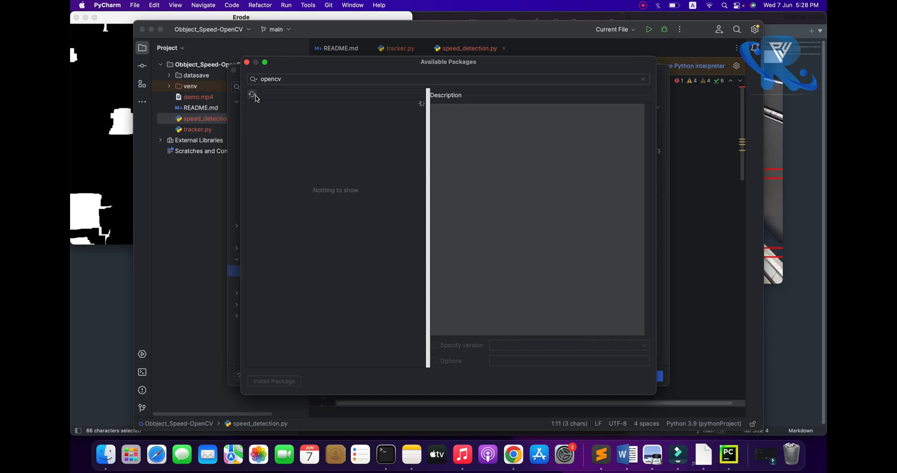
mouse_move(252, 96)
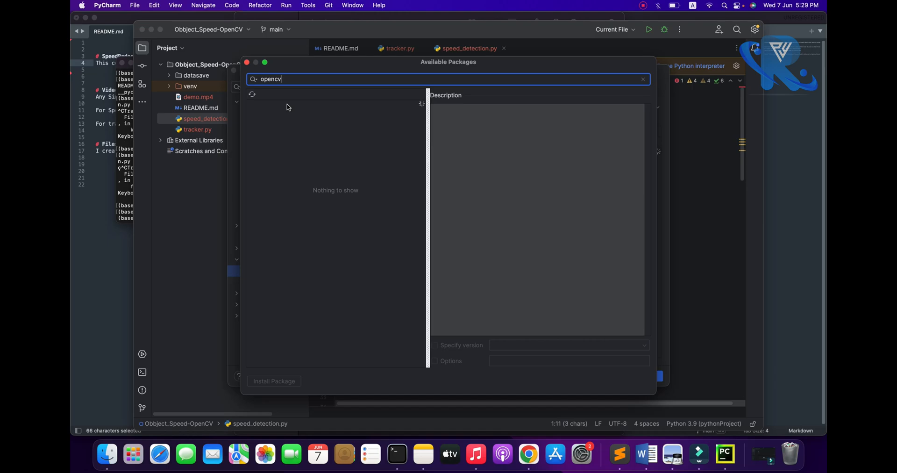
mouse_move(703, 25)
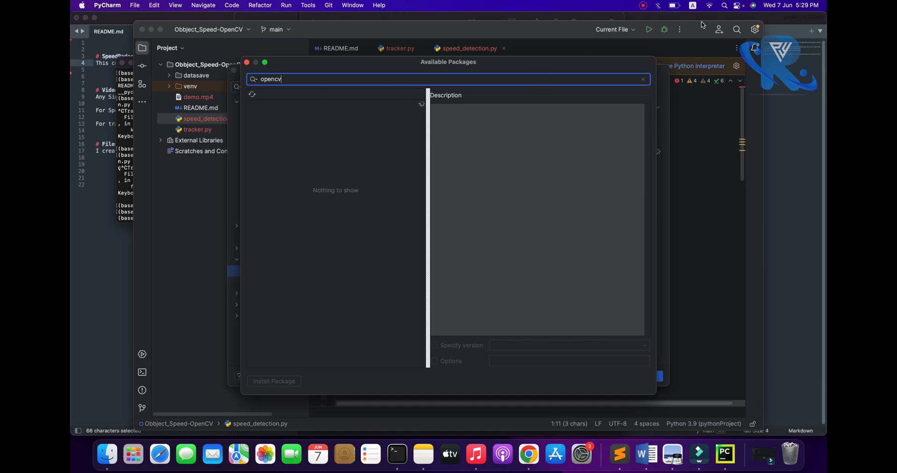
left_click(708, 5)
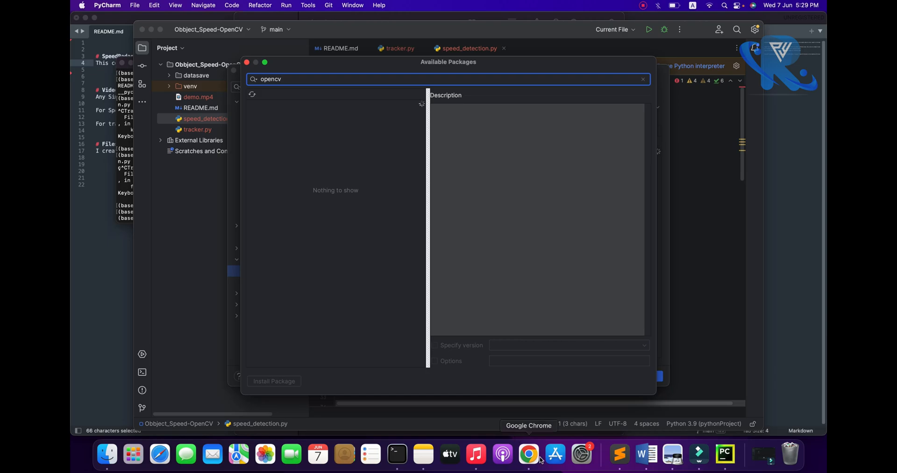
left_click(527, 454)
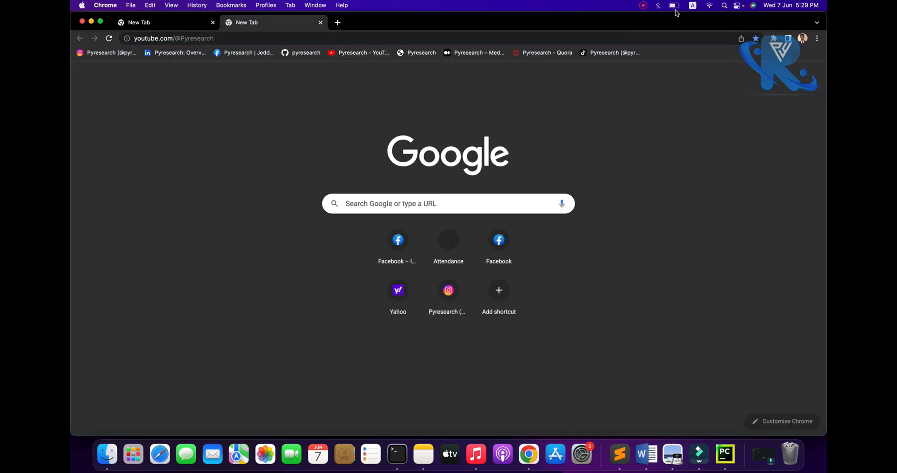
mouse_move(718, 13)
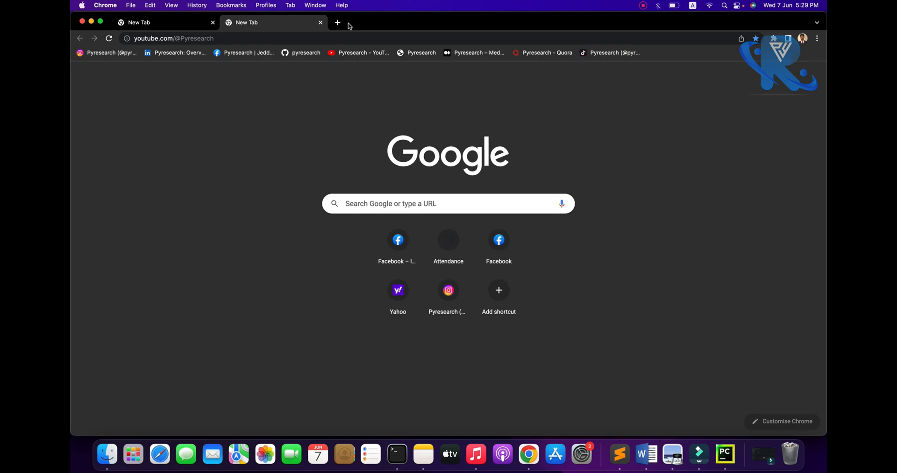
left_click(708, 5)
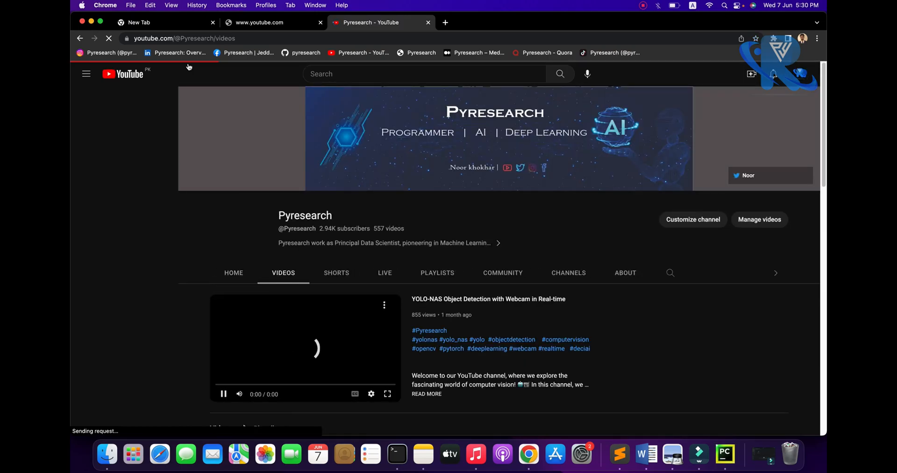
left_click(86, 74)
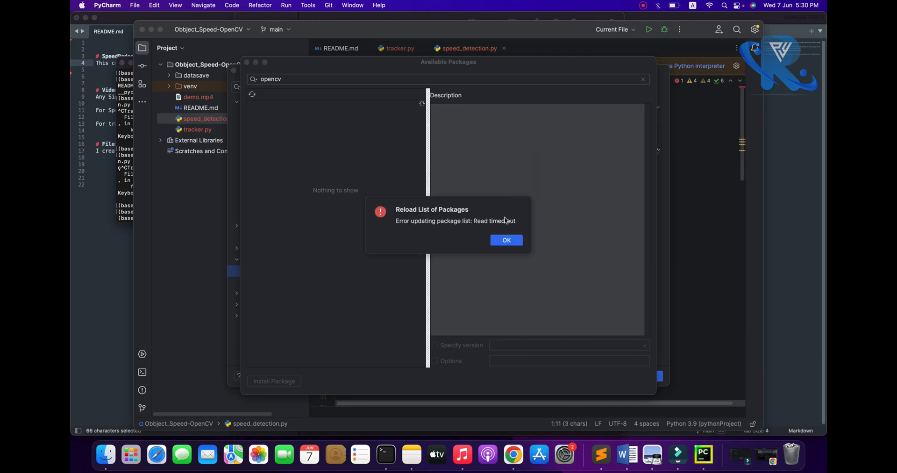
Dismiss the timeout error and install opencv-python pinned to version 4.7.0.72.
left_click(505, 239)
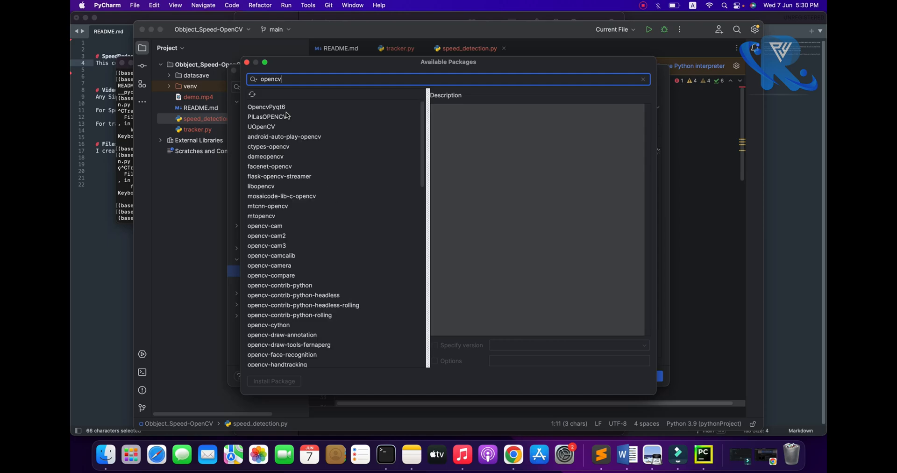
mouse_move(306, 101)
type("-pyt")
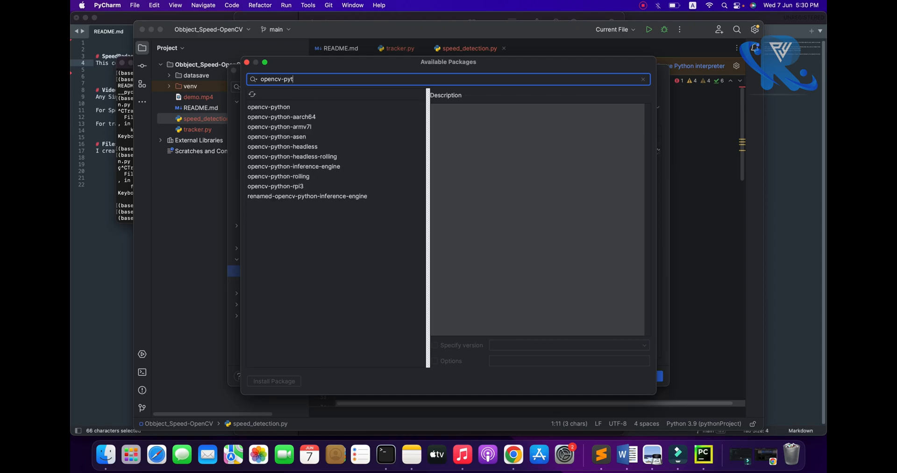
left_click(268, 107)
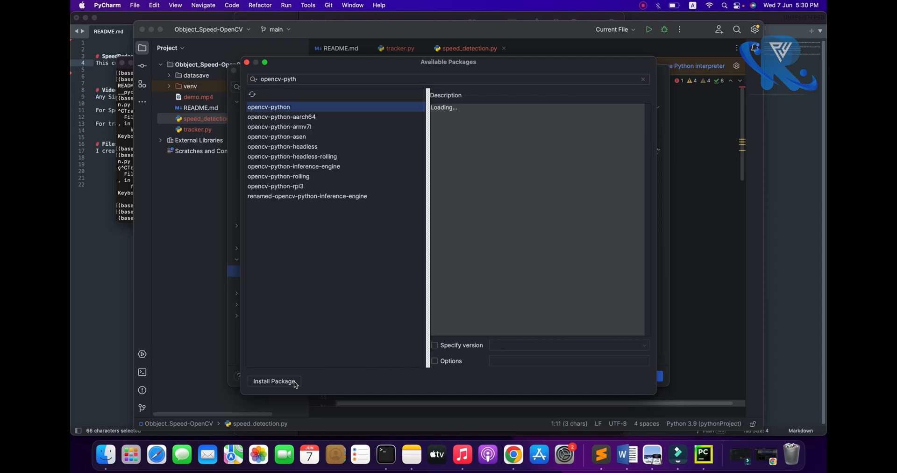
left_click(435, 345)
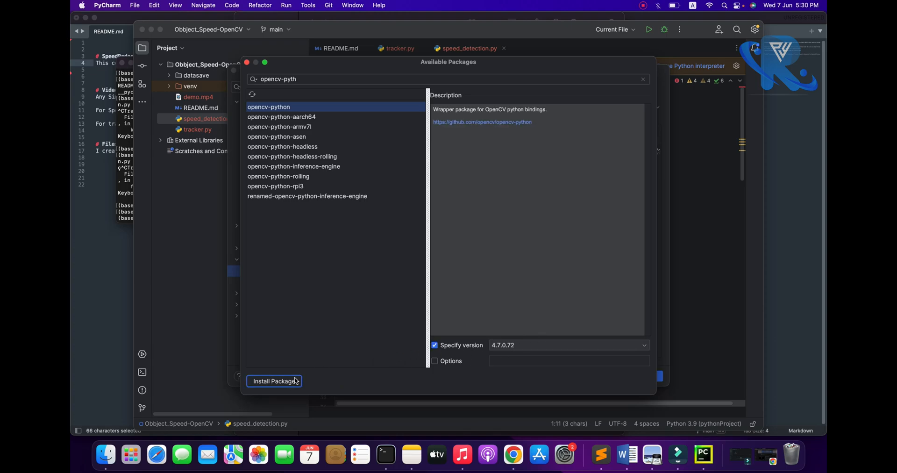
left_click(274, 381)
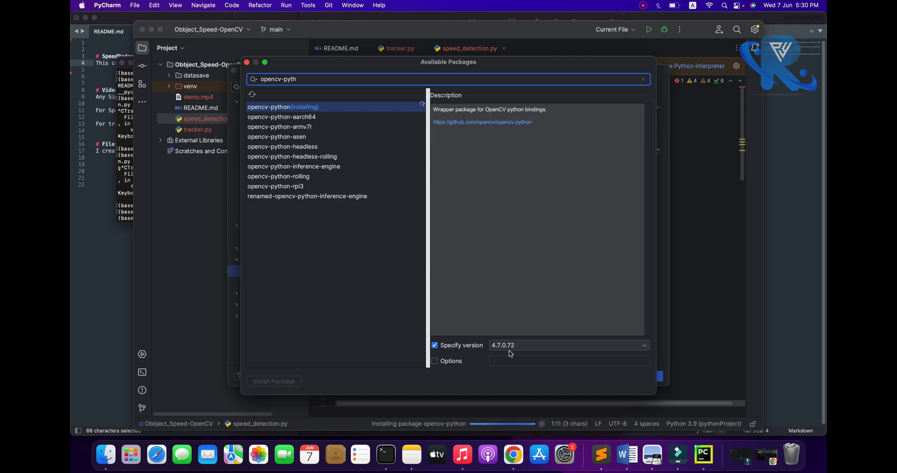
mouse_move(513, 352)
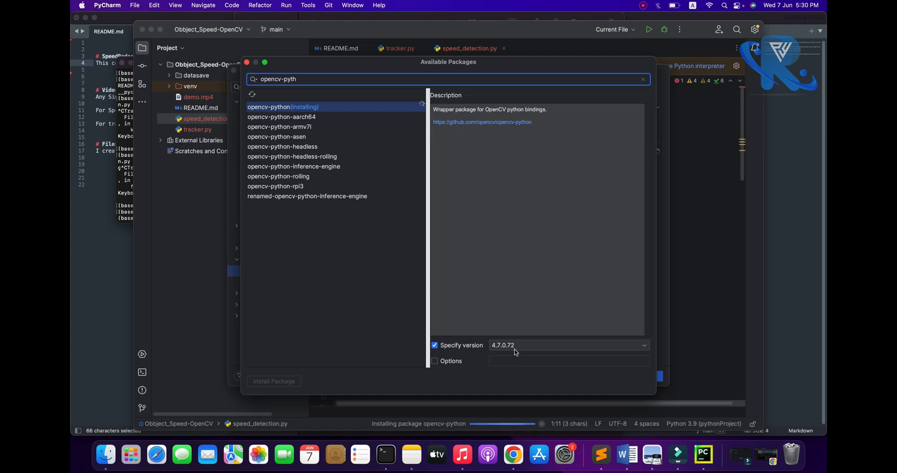
left_click(435, 344)
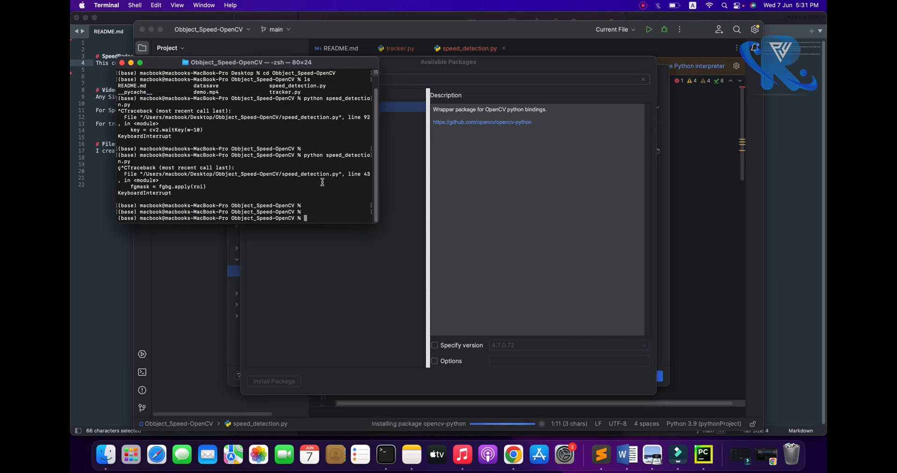
Import cv2 in Python to confirm version 4.7.0, then close and terminate Terminal.
type("python")
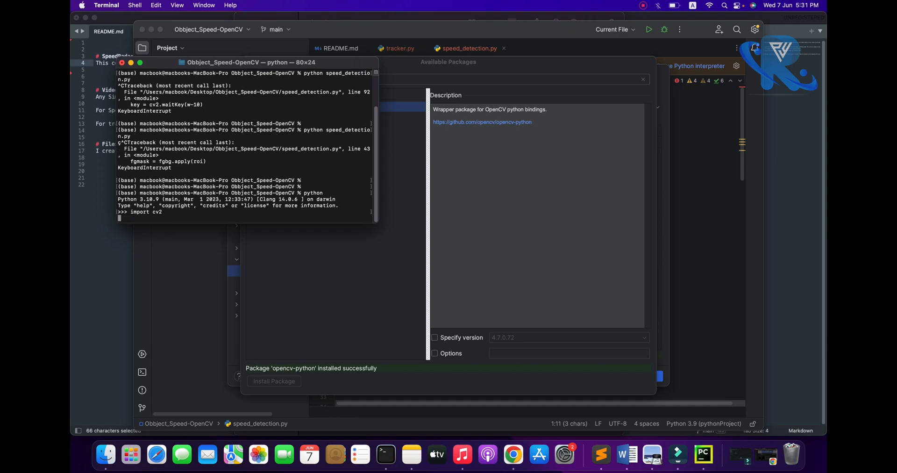
type("cv2.__version__")
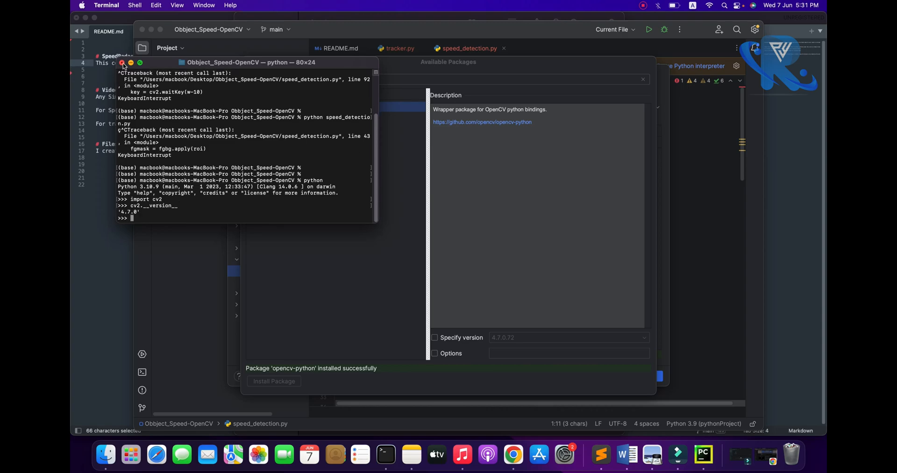
left_click(122, 63)
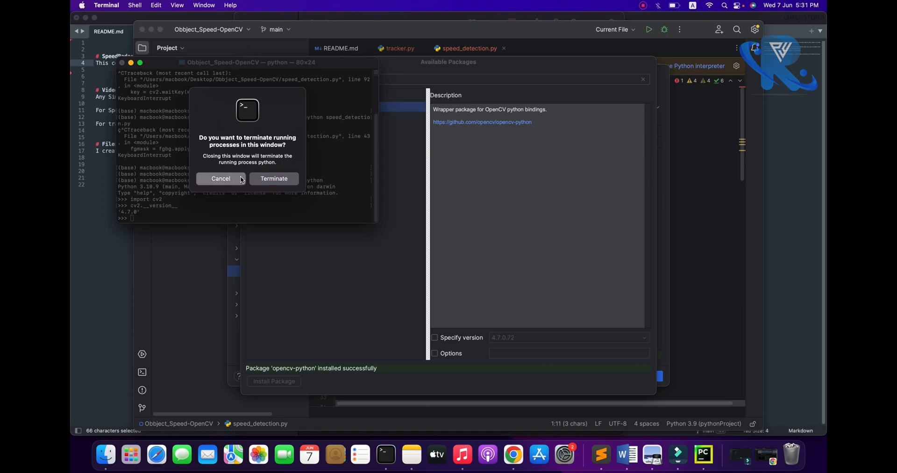
left_click(220, 178)
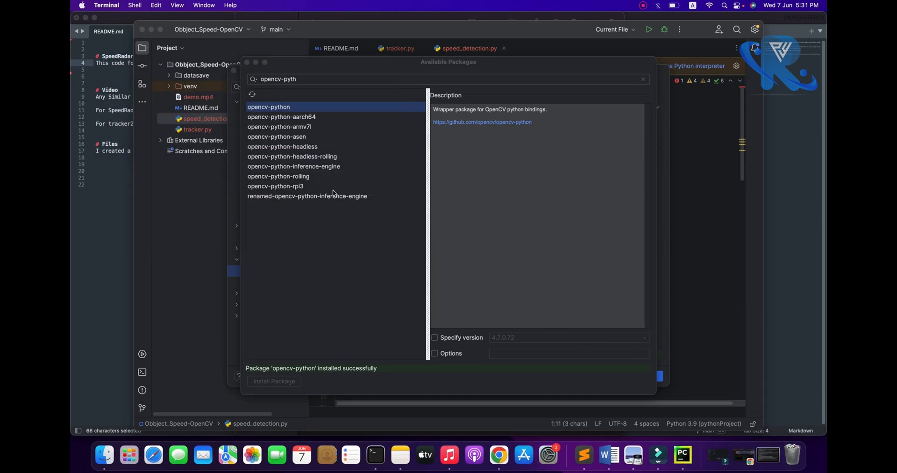
mouse_move(295, 369)
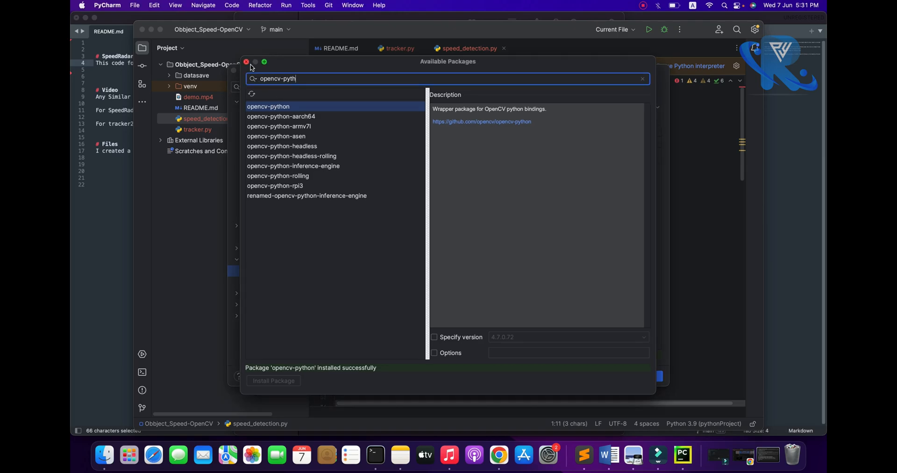
Close the Available Packages window and scroll through speed_detection.py.
left_click(246, 61)
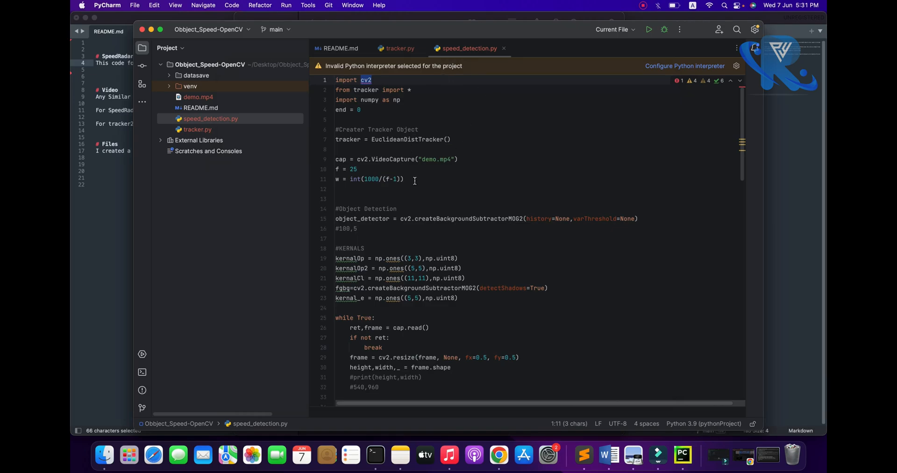
scroll("down", 3)
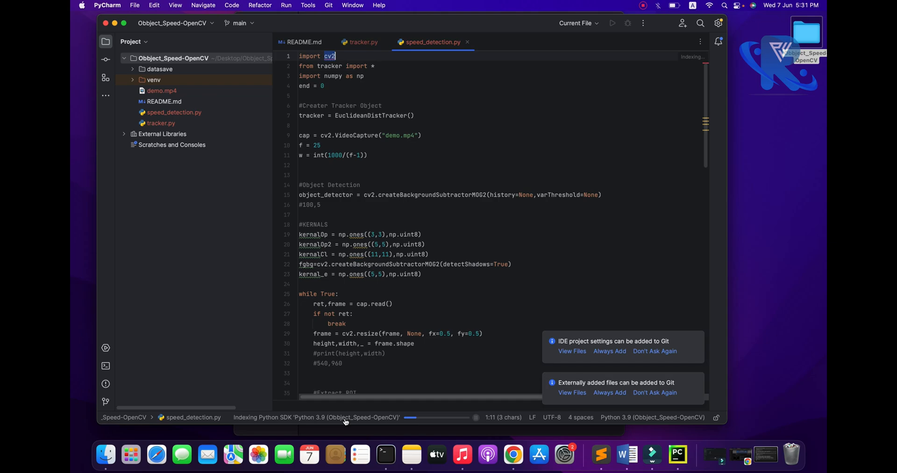
mouse_move(642, 363)
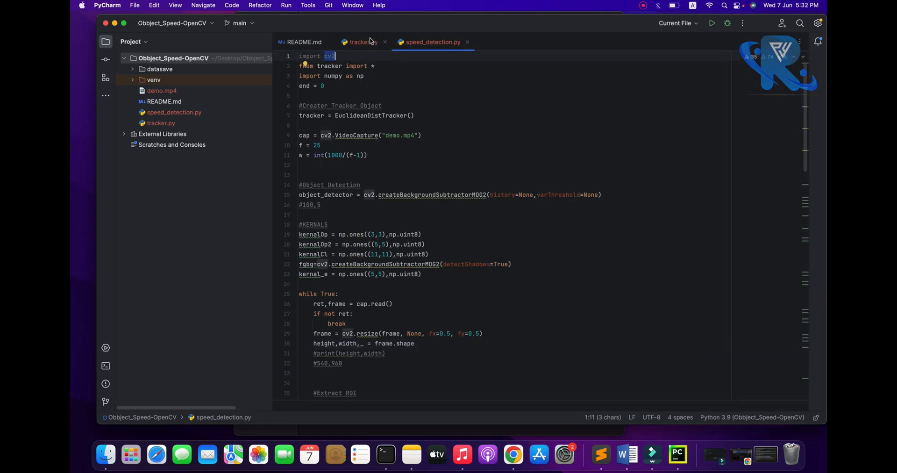
Switch to tracker.py and inspect the constructor's capf variable and attribute setup lines.
left_click(361, 42)
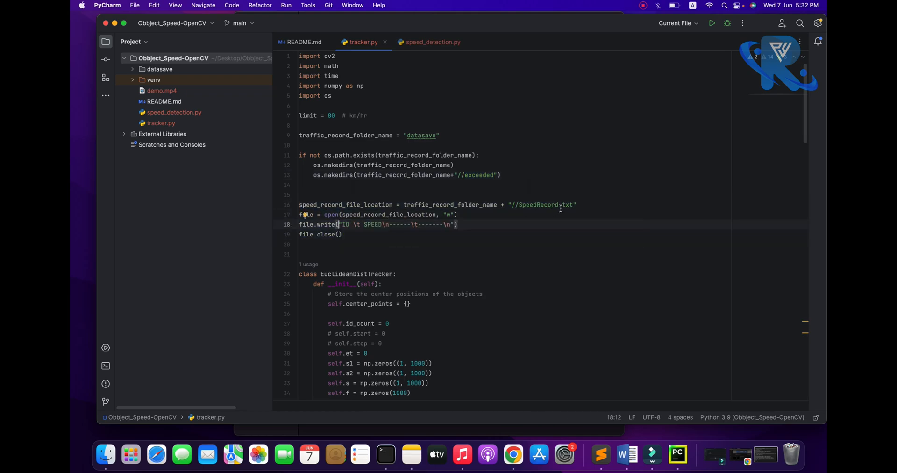
scroll("down", 3)
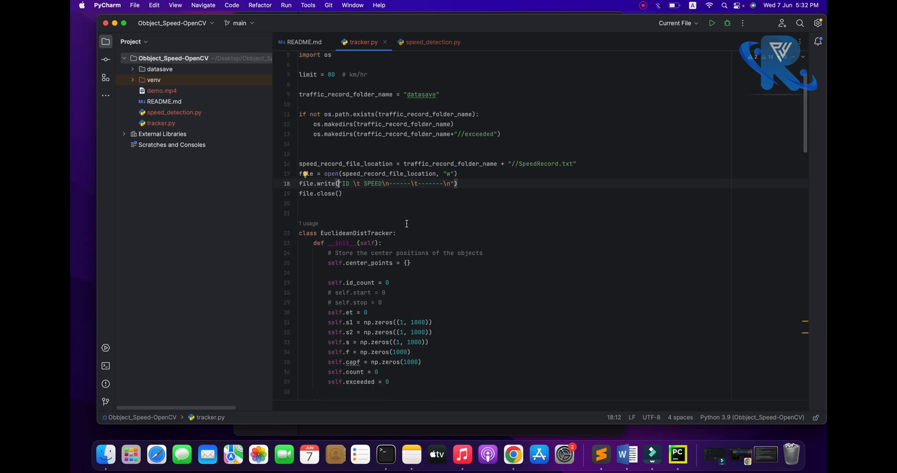
double_click(421, 94)
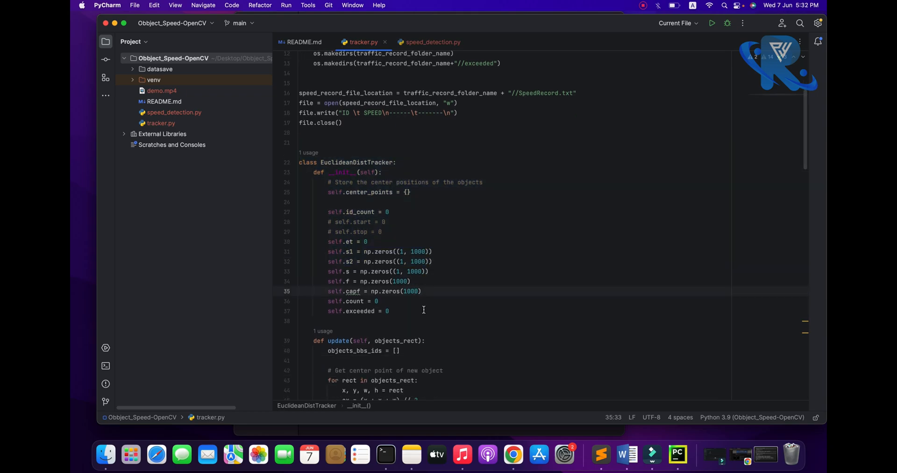
left_click_drag(315, 171, 389, 311)
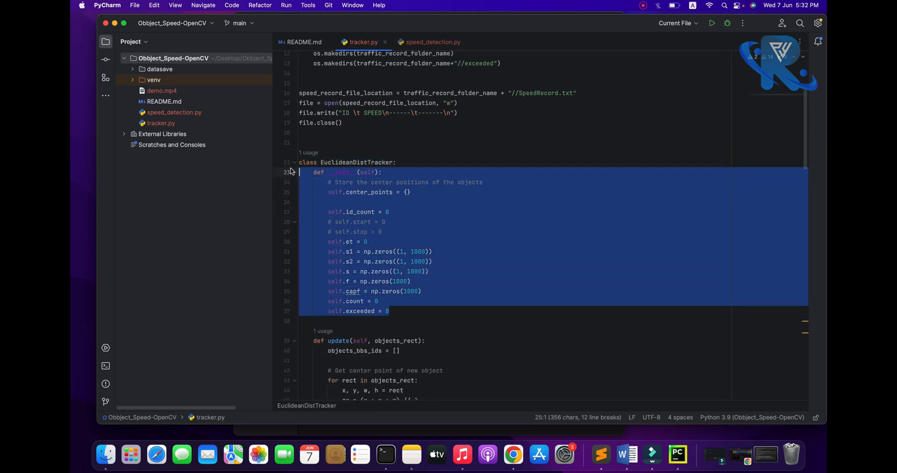
left_click(387, 162)
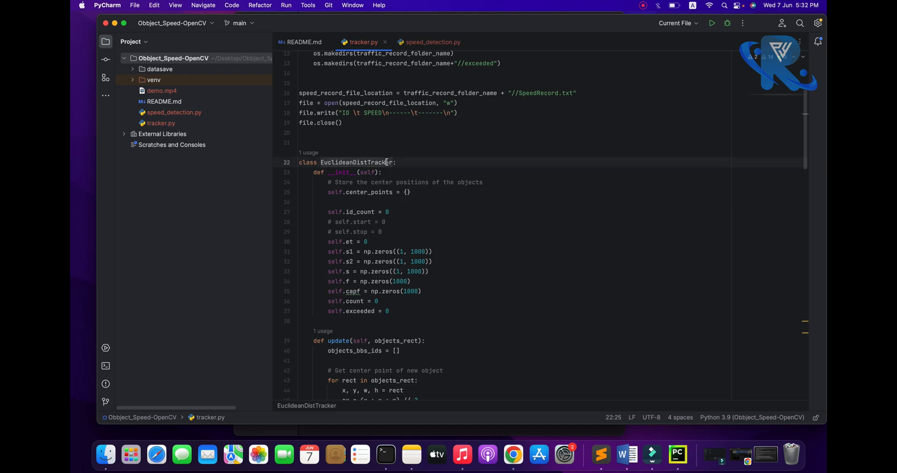
mouse_move(375, 200)
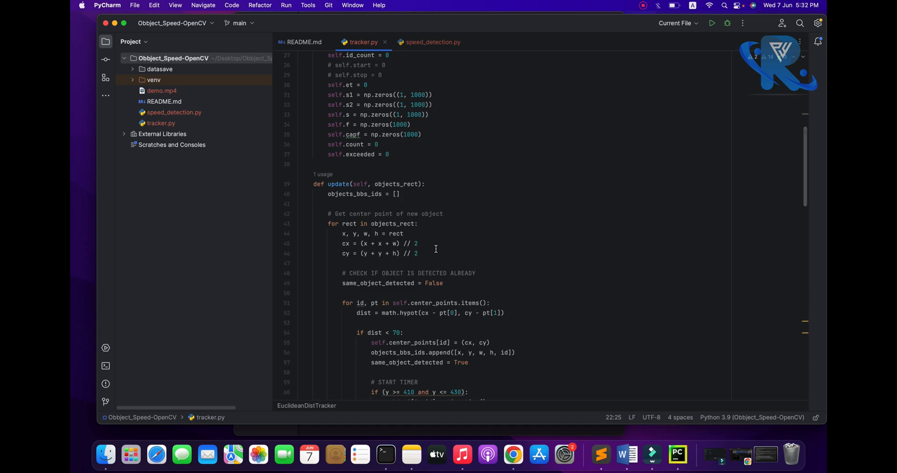
Scroll to the speed and capture functions and highlight the exceeded path's .jpg extension.
scroll("down", 3)
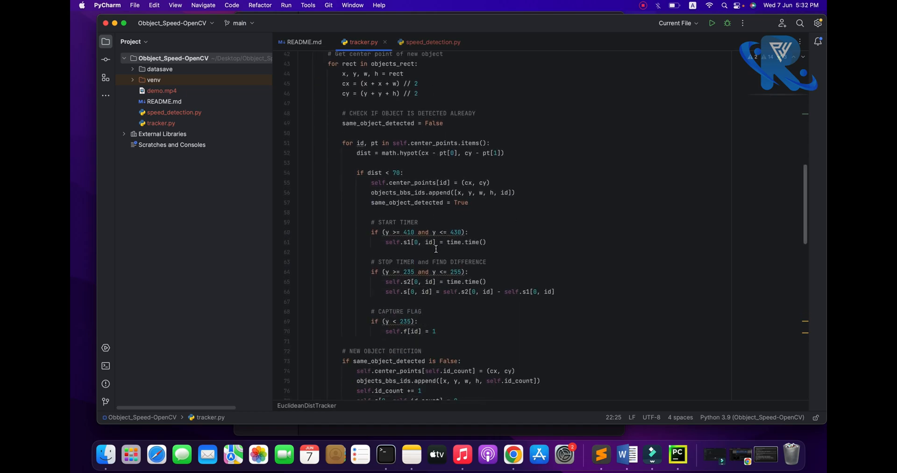
scroll("down", 3)
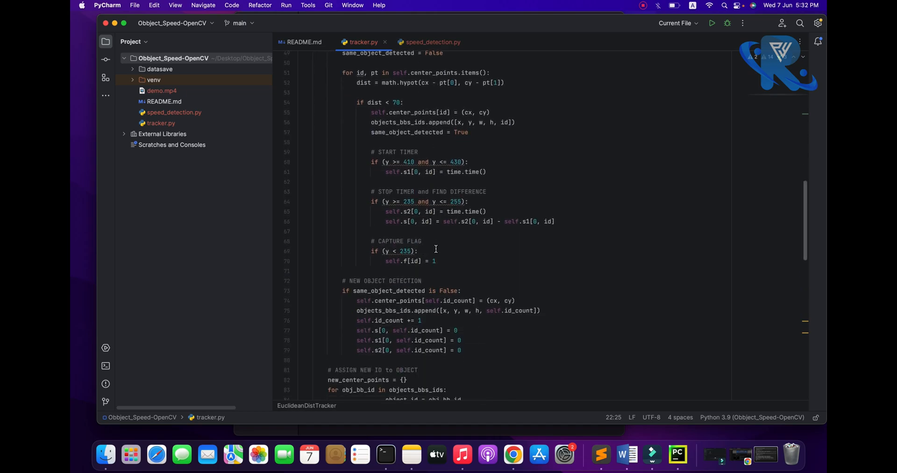
scroll("down", 3)
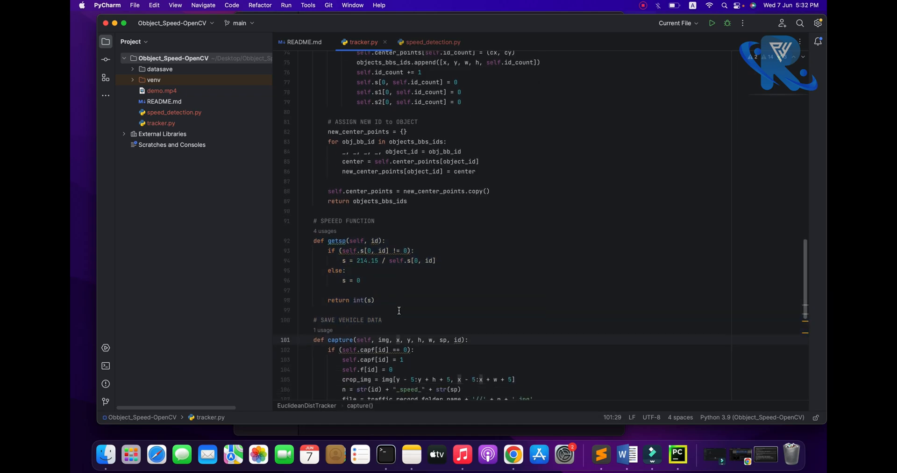
scroll("down", 3)
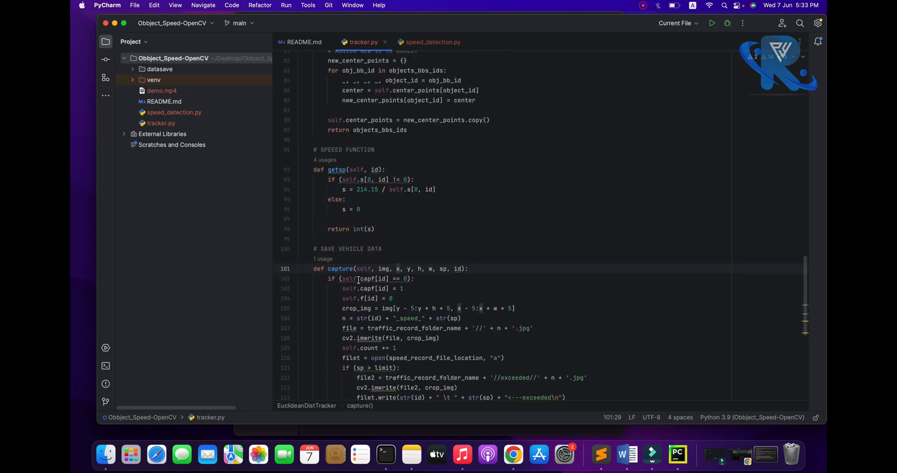
scroll("down", 3)
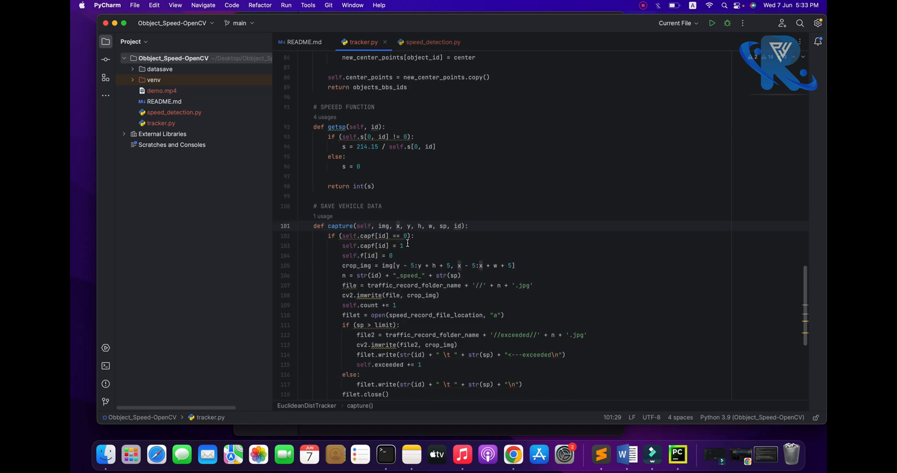
scroll("down", 3)
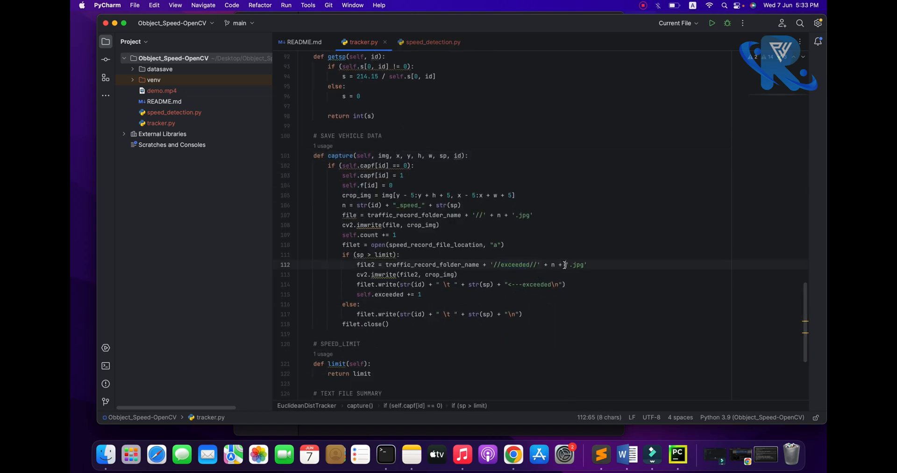
double_click(576, 265)
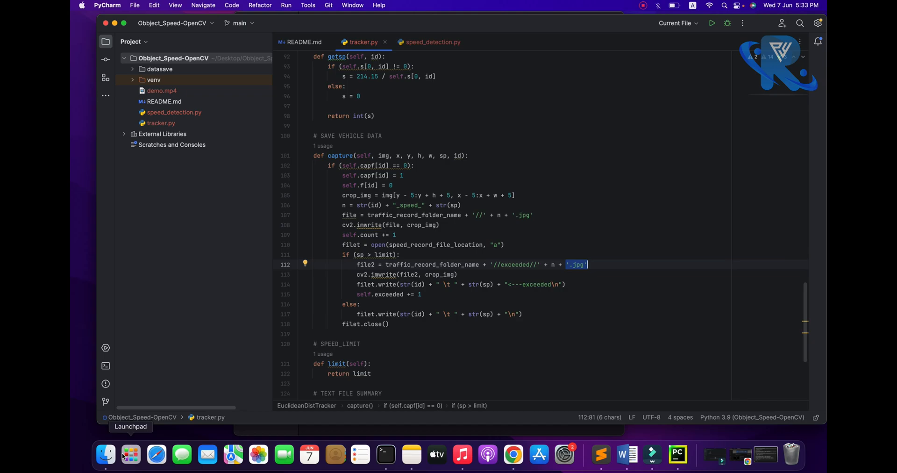
Open datasave from the project folder, preview 120_speed_75.jpg, then open SpeedRecord.txt.
left_click(105, 454)
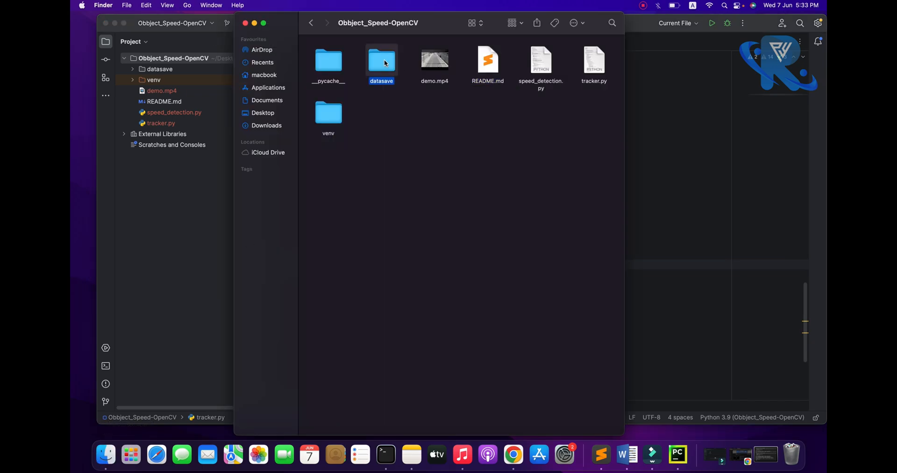
double_click(381, 59)
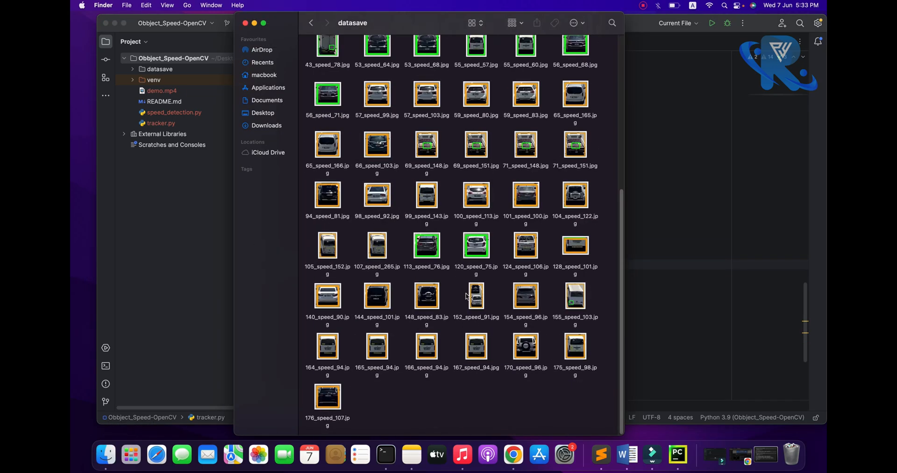
double_click(476, 244)
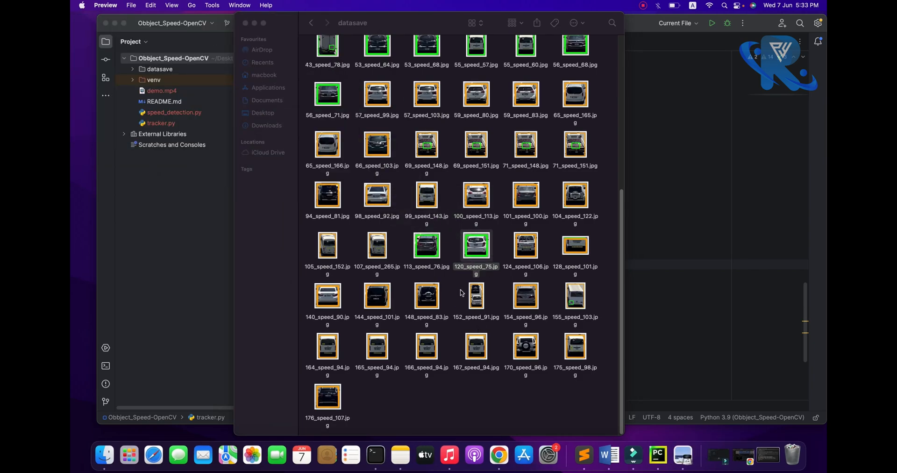
scroll("up", 3)
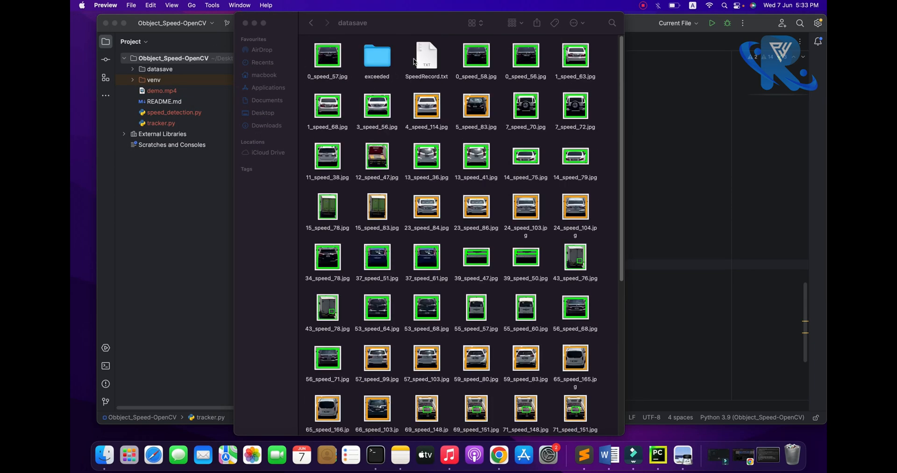
double_click(425, 56)
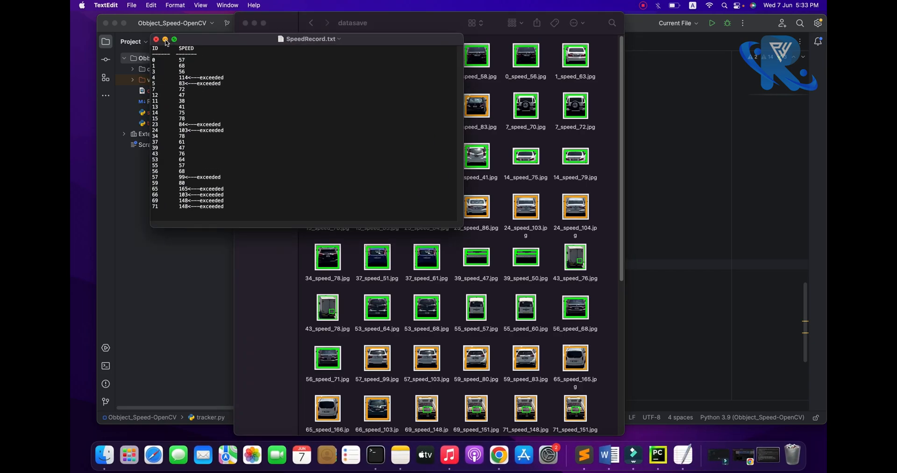
Close the speed log, go back up to Obbject_Speed-OpenCV, and select demo.mp4.
left_click(156, 39)
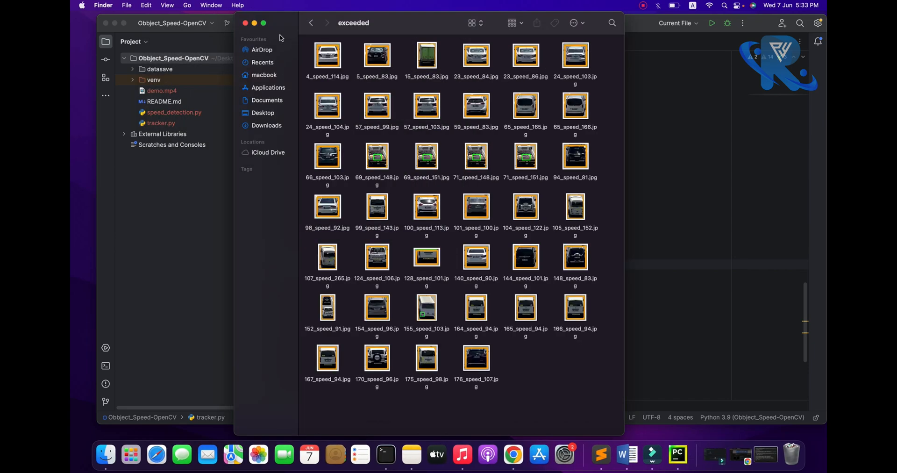
left_click(311, 23)
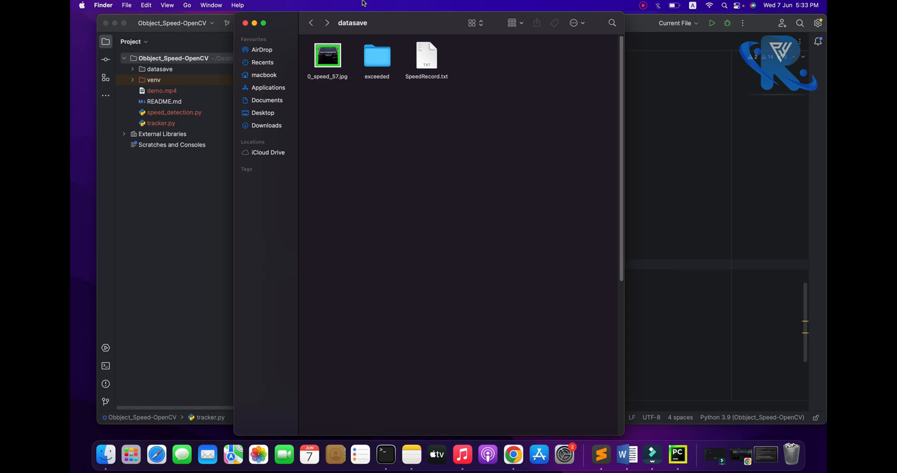
left_click(311, 23)
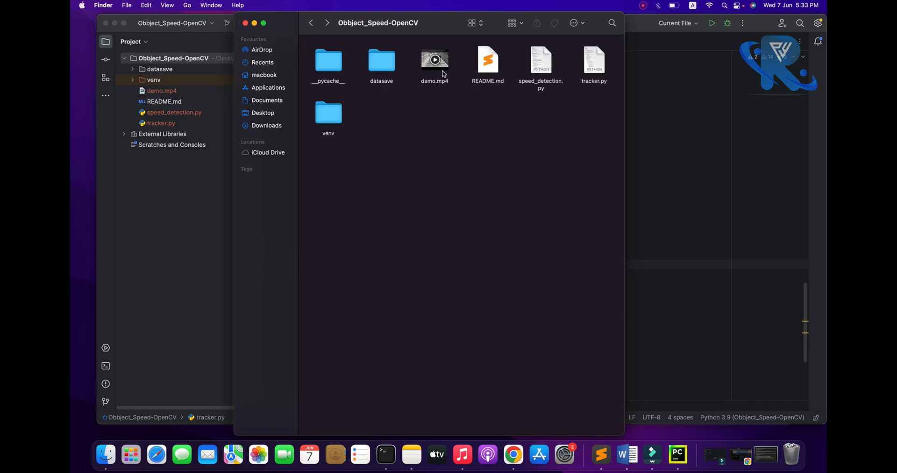
left_click(434, 60)
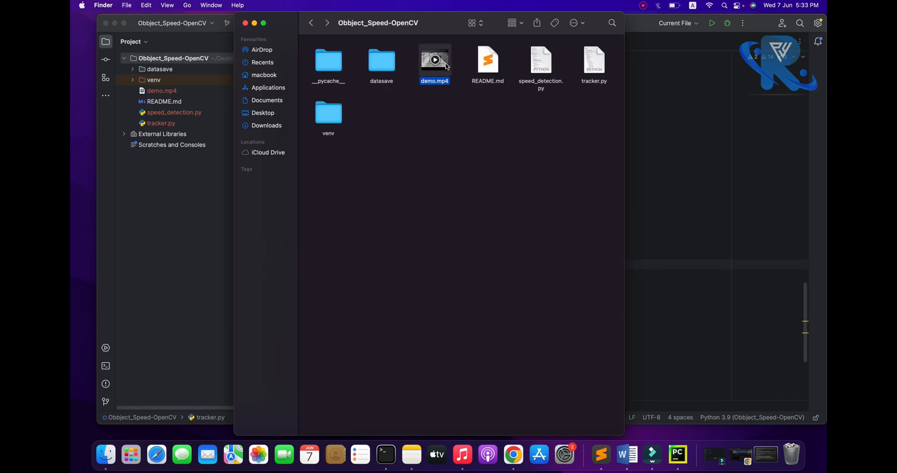
Open demo.mp4 in QuickTime Player and play the highway footage.
double_click(434, 59)
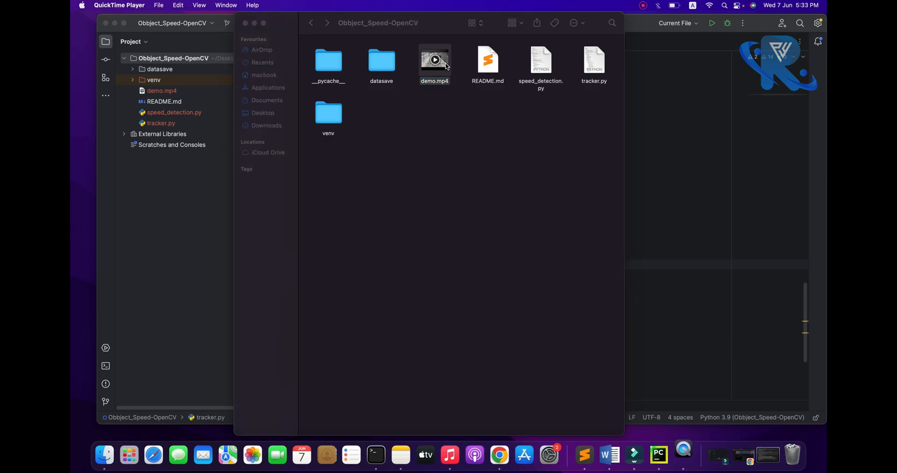
double_click(434, 61)
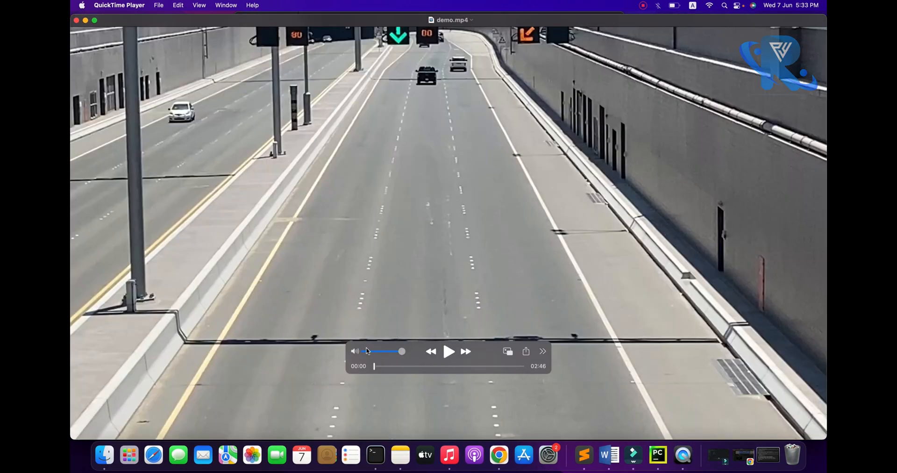
left_click(449, 351)
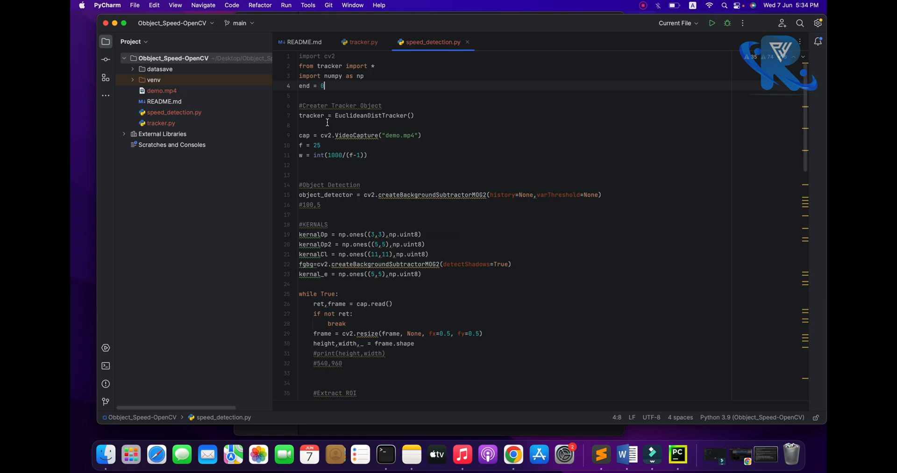
double_click(369, 114)
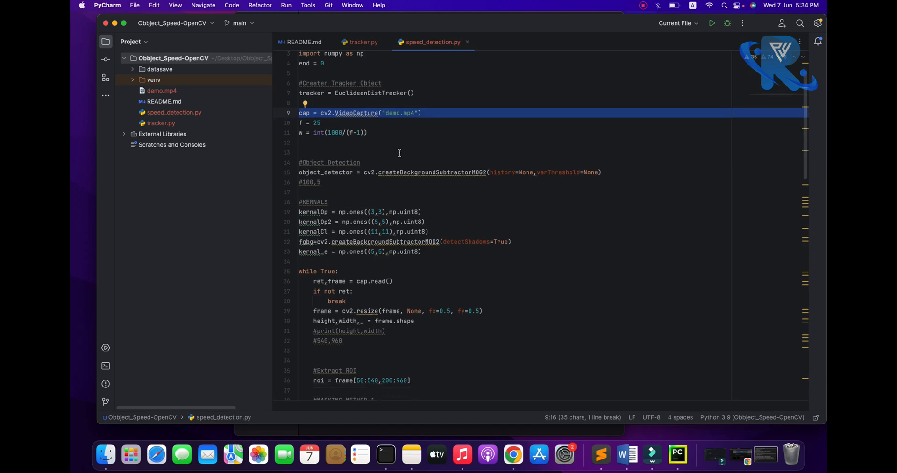
double_click(432, 172)
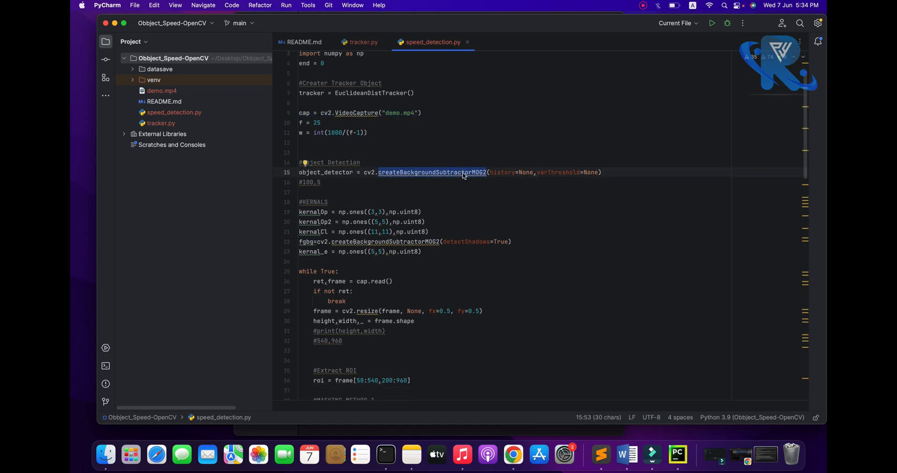
scroll("down", 3)
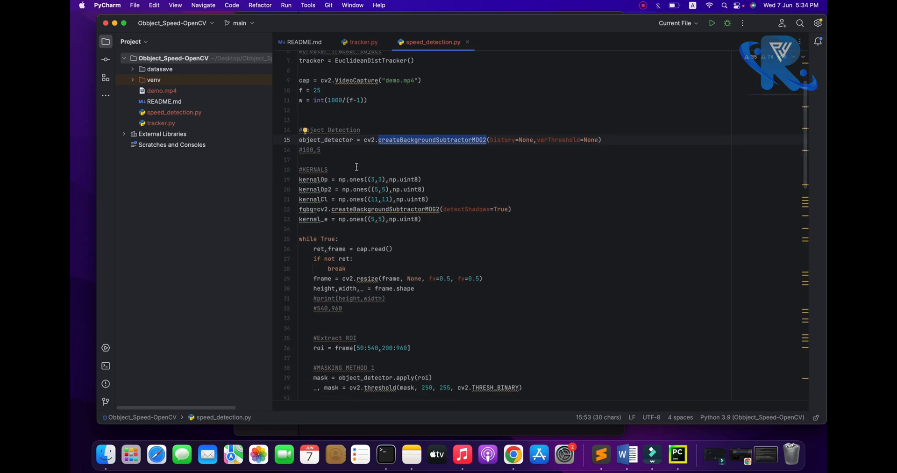
left_click_drag(298, 169, 422, 219)
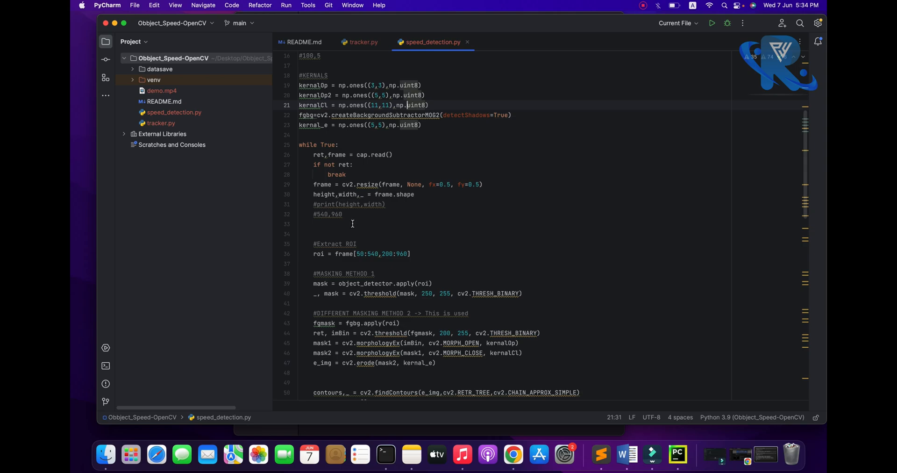
mouse_move(472, 193)
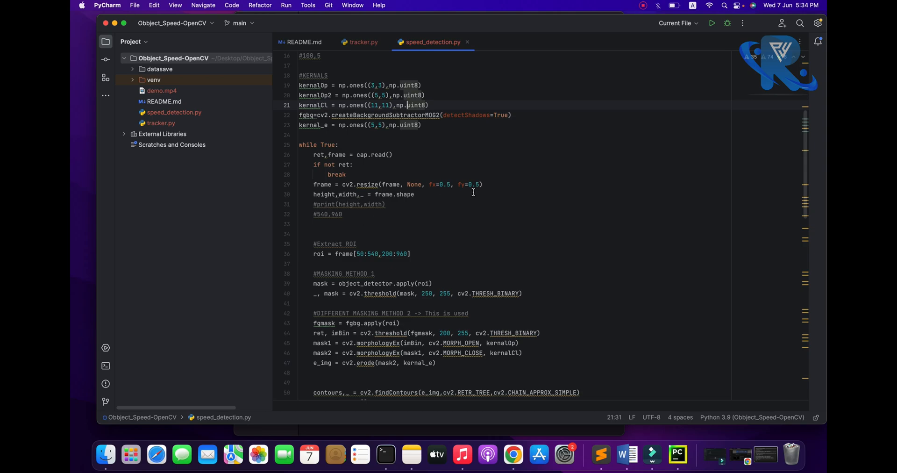
scroll("down", 3)
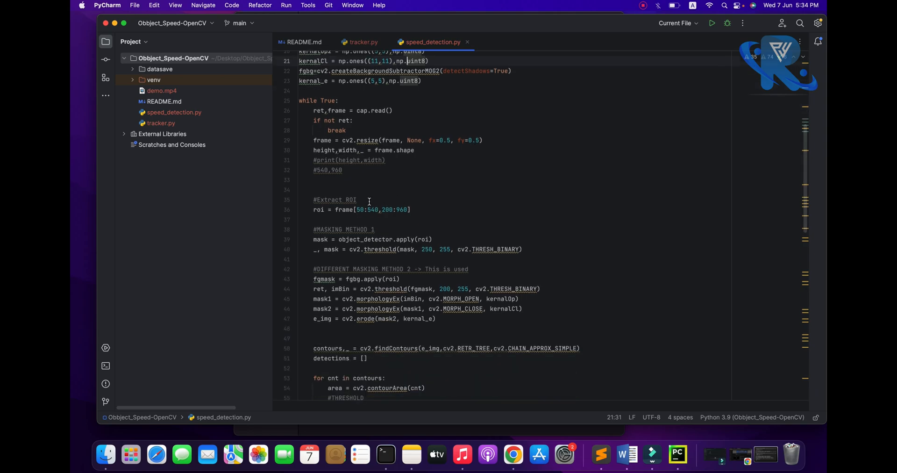
left_click_drag(369, 199, 428, 288)
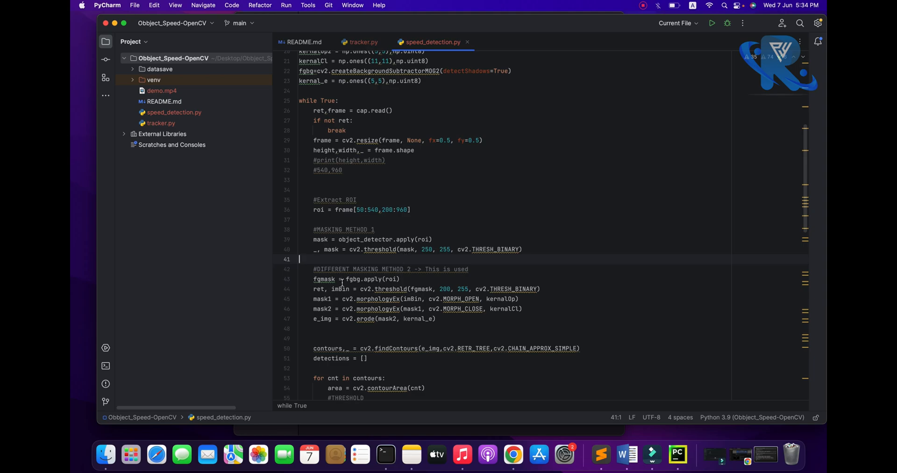
scroll("down", 3)
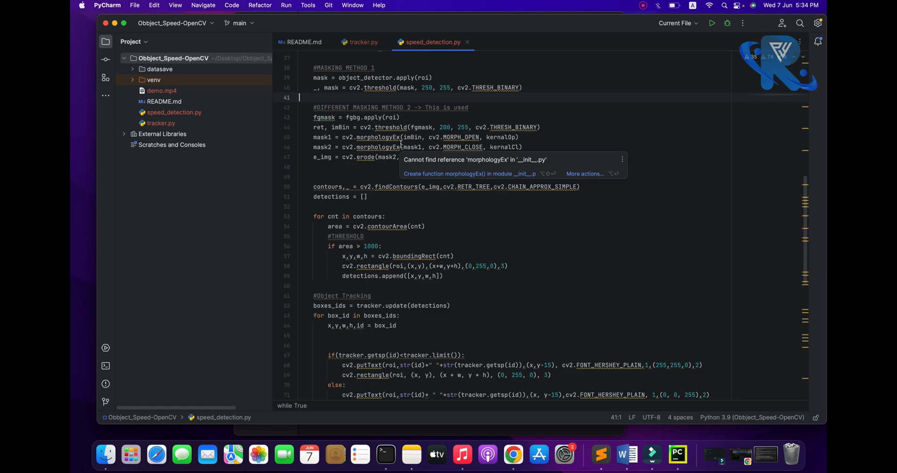
double_click(448, 107)
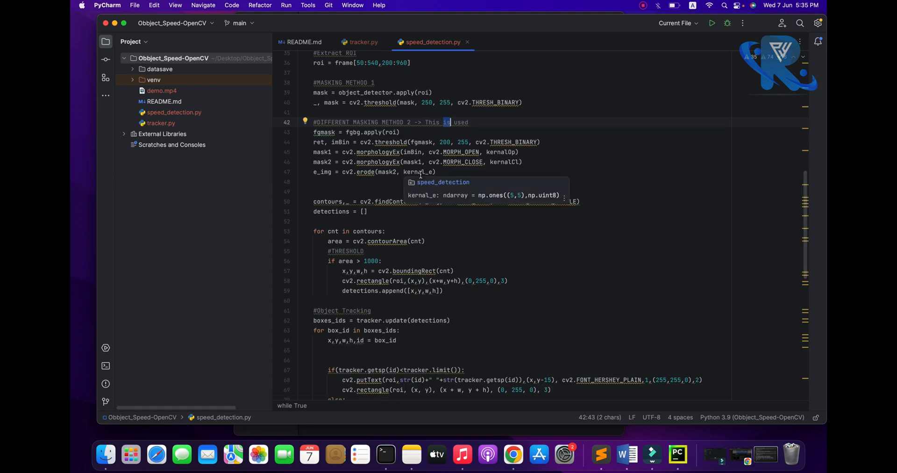
scroll("down", 3)
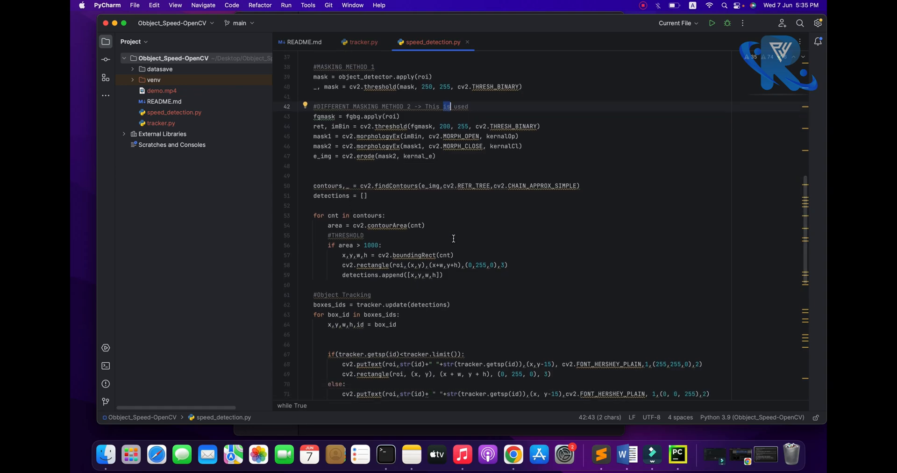
scroll("down", 3)
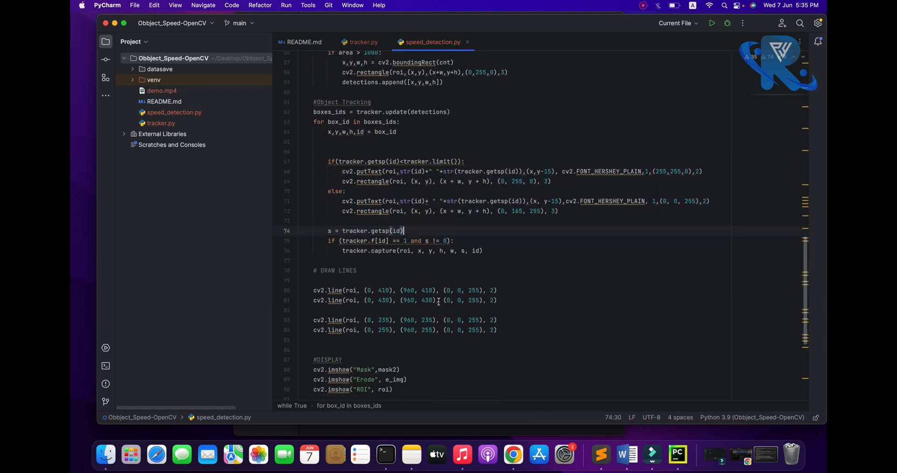
scroll("down", 3)
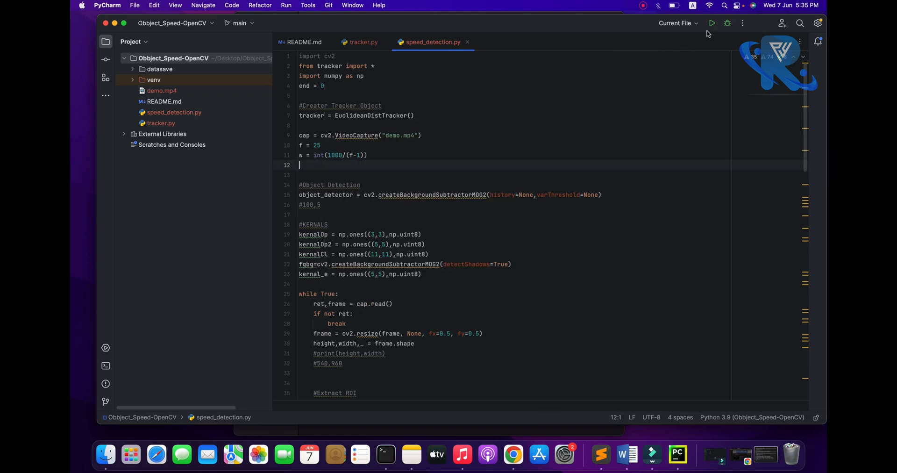
Run speed_detection.py with the toolbar Run button.
left_click(711, 22)
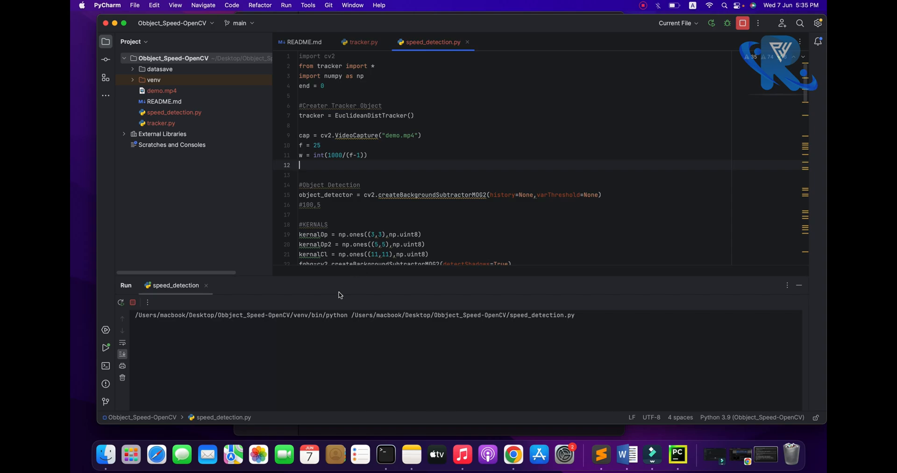
mouse_move(701, 27)
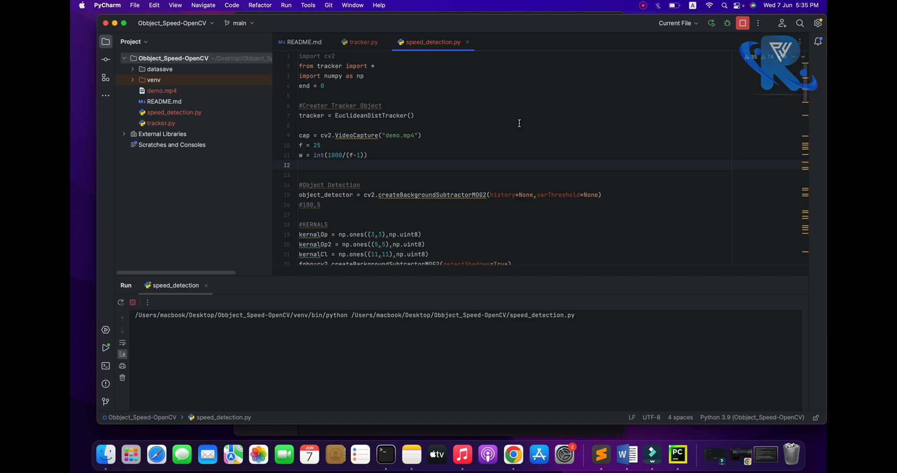
mouse_move(451, 170)
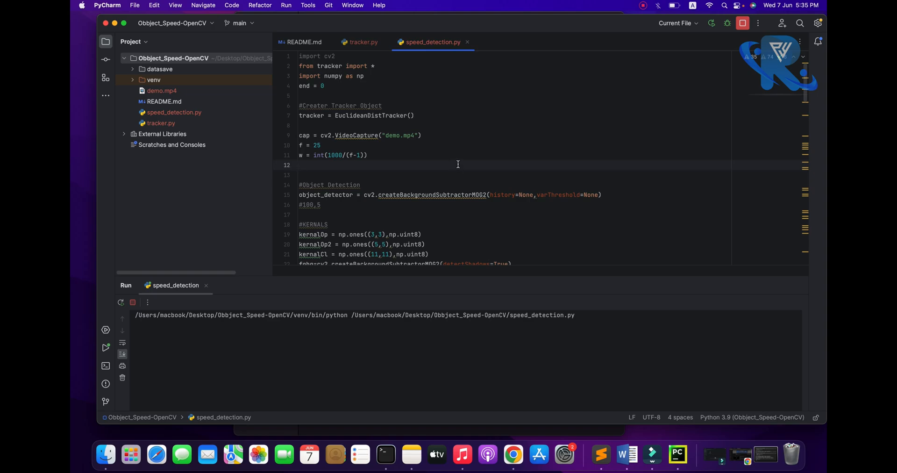
mouse_move(382, 183)
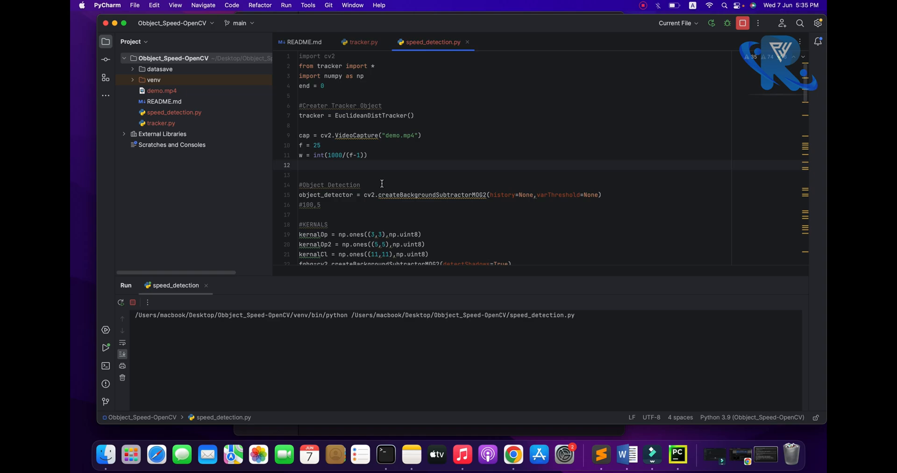
mouse_move(520, 238)
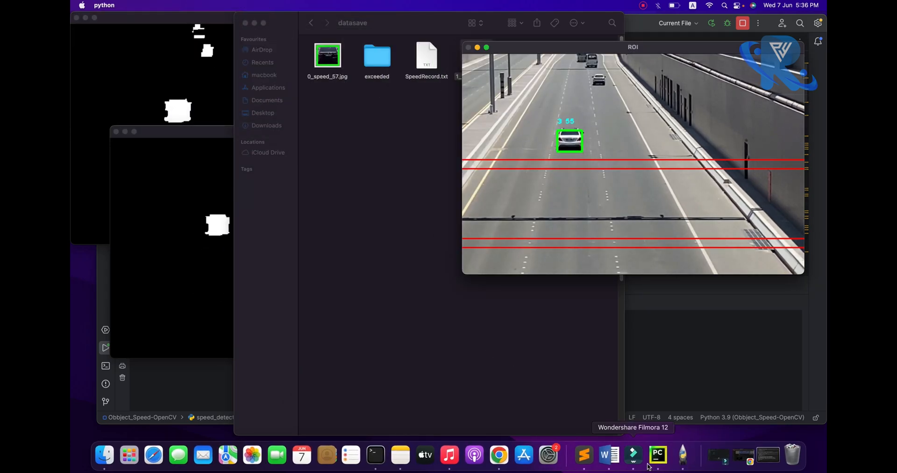
Bring PyCharm forward, scroll speed_detection.py, and switch to the tracker.py tab.
left_click(657, 455)
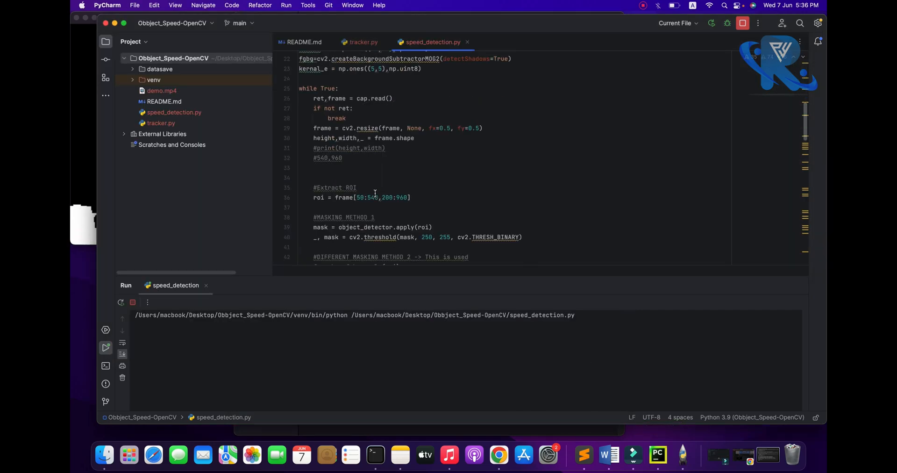
scroll("down", 3)
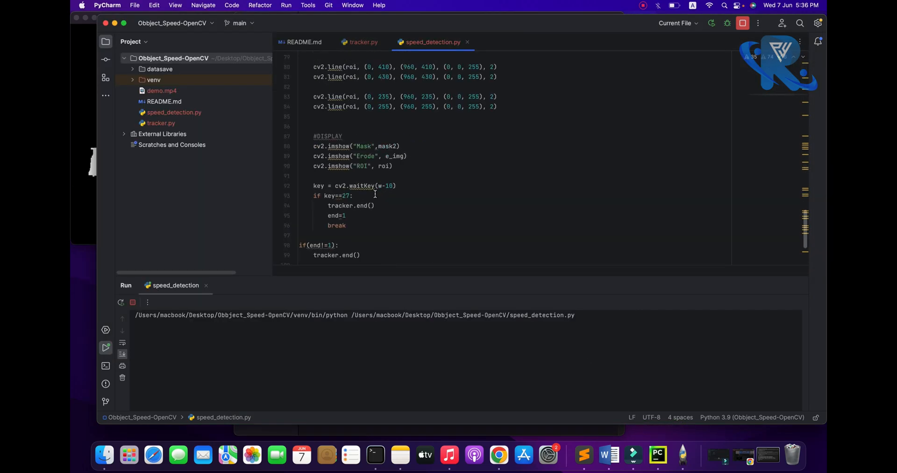
scroll("up", 3)
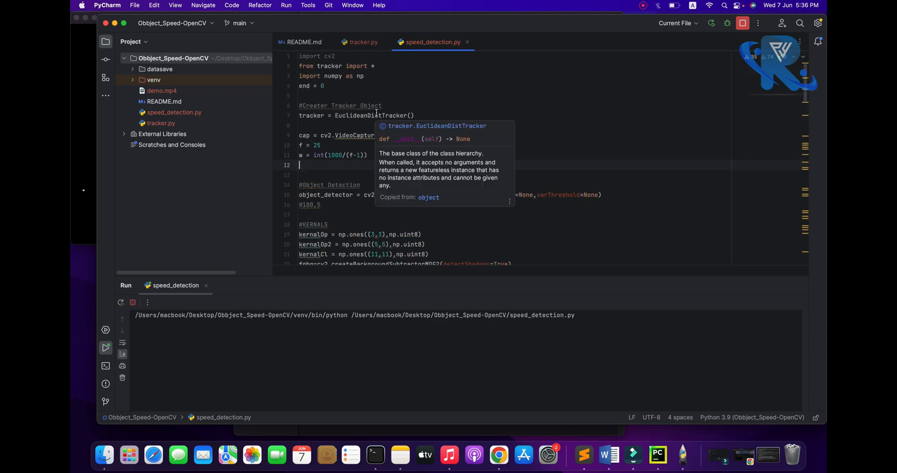
left_click(362, 41)
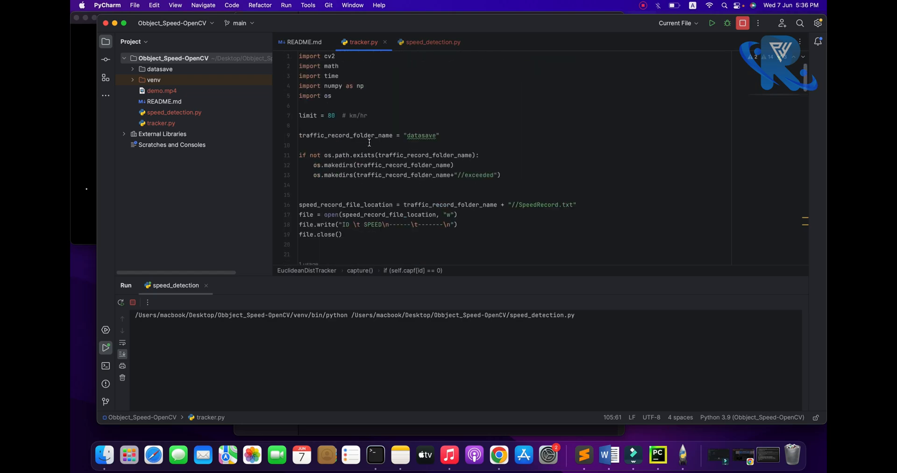
mouse_move(657, 454)
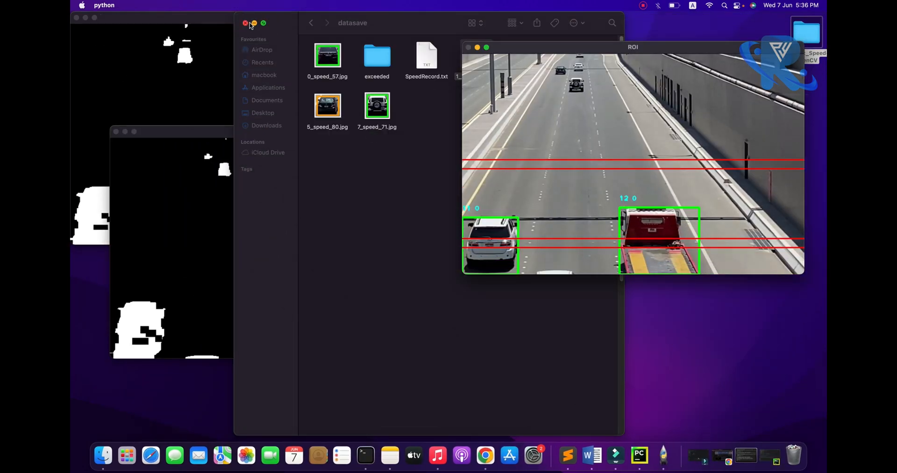
Close the datasave Finder window, watch the detection windows, then return to PyCharm.
left_click(245, 23)
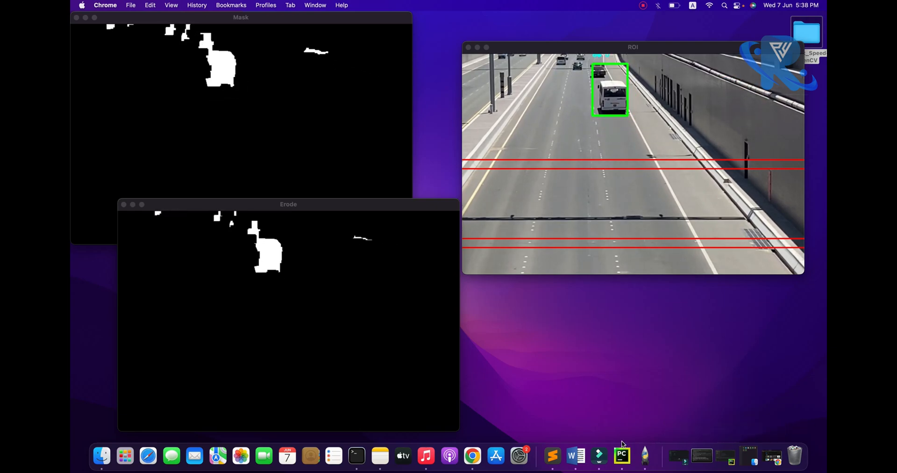
left_click(621, 456)
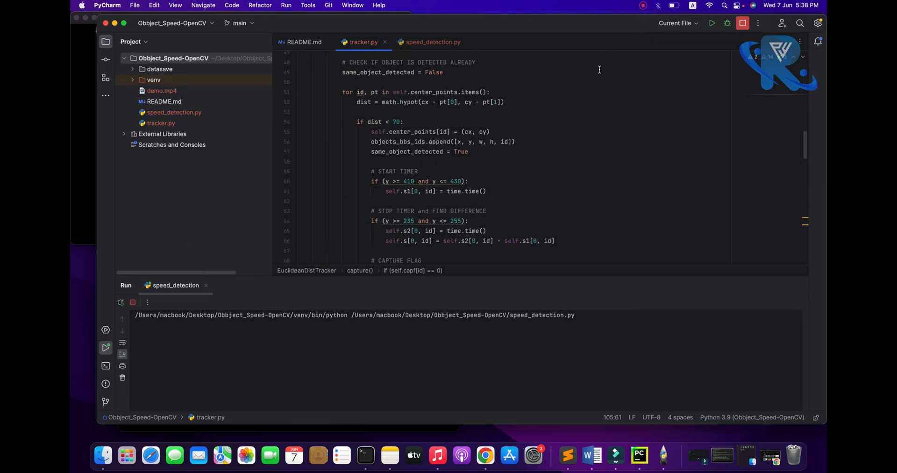
Open the screen recorder's menu bar options for stopping or pausing.
left_click(643, 5)
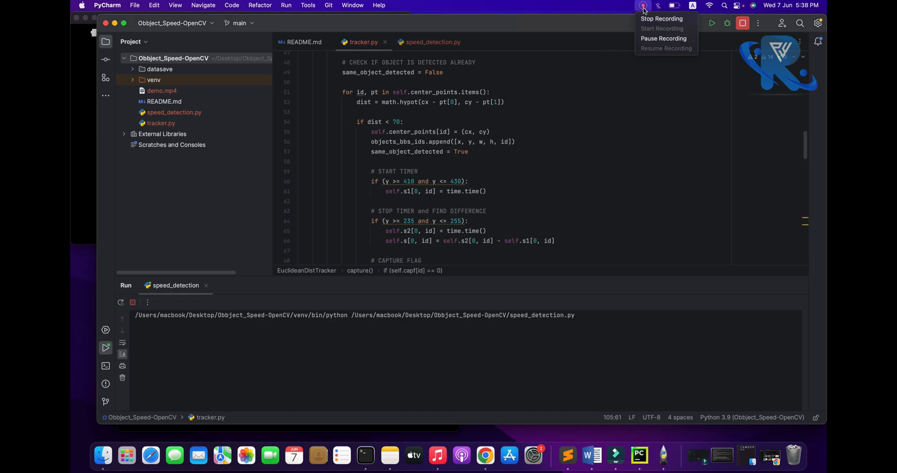